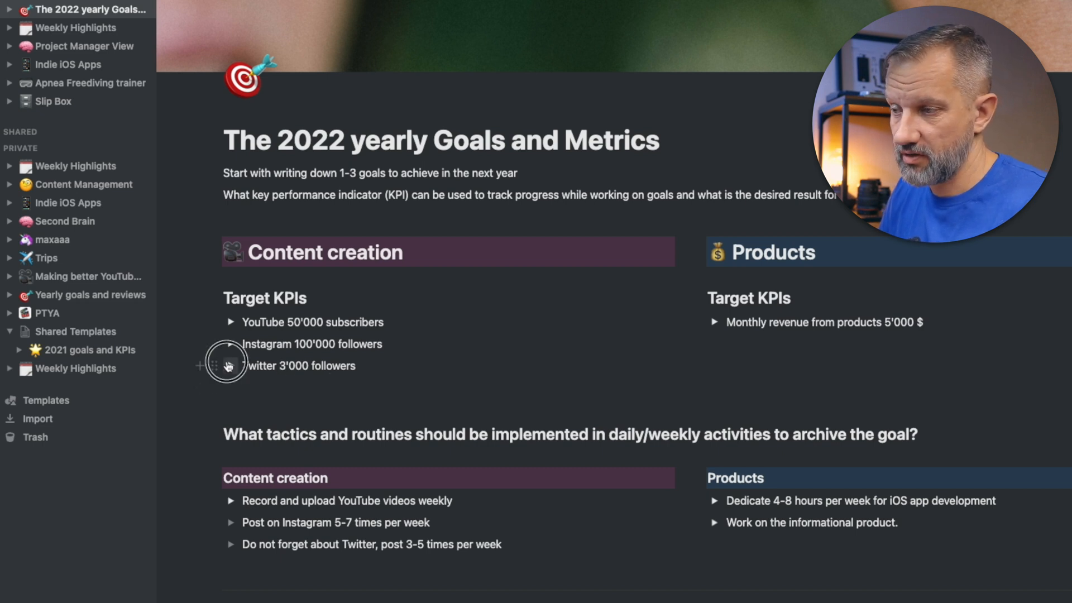
- Review the Instagram target note stating the year starts with 65'000 followers
{"action": "left_click", "coordinate": [230, 367]}
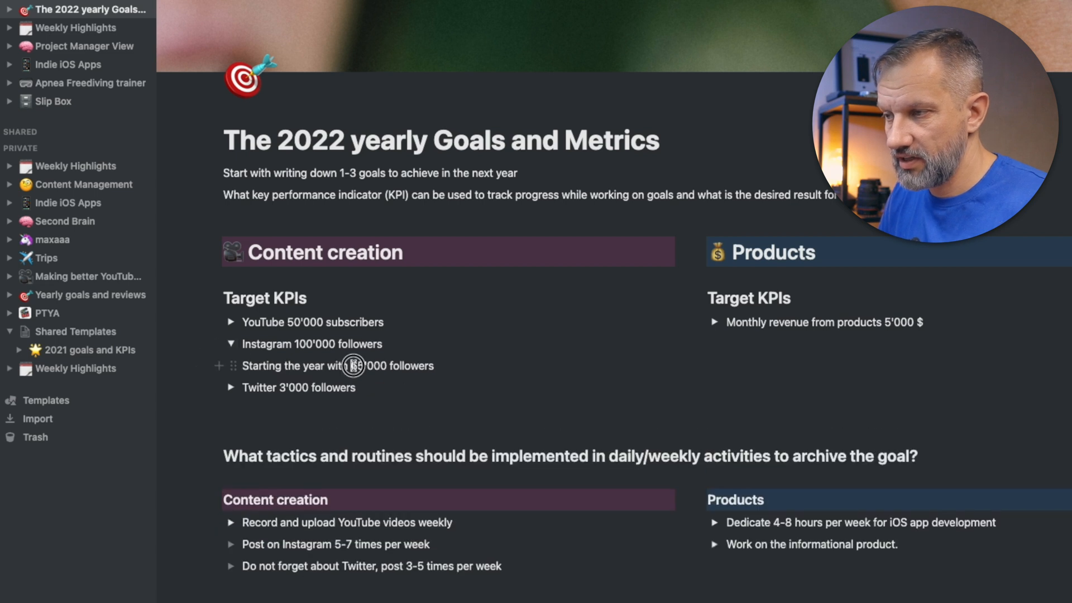
{"action": "double_click", "coordinate": [369, 367]}
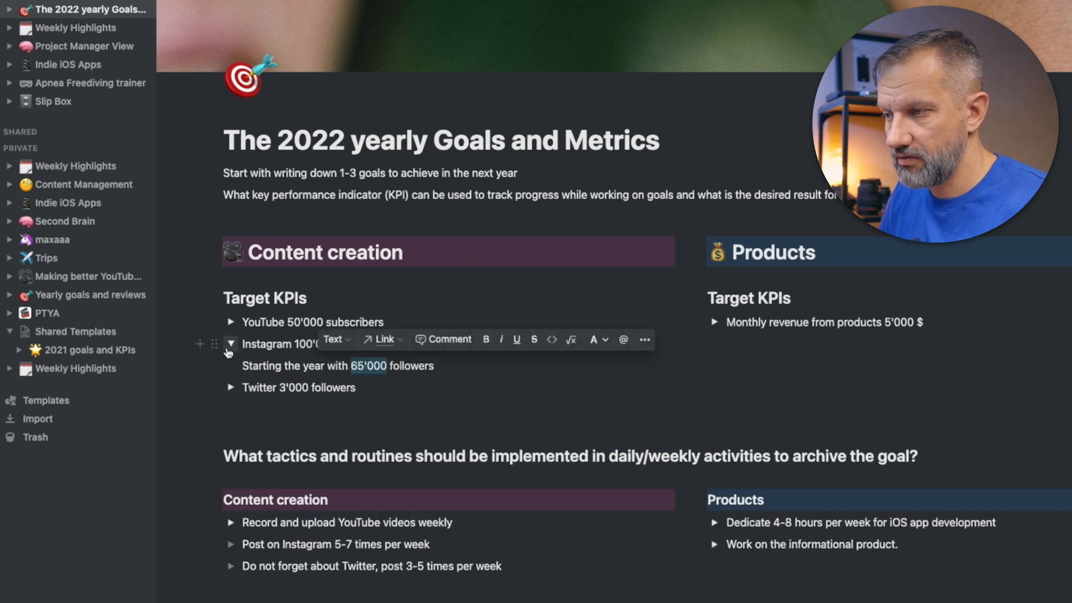
{"action": "left_click", "coordinate": [230, 322]}
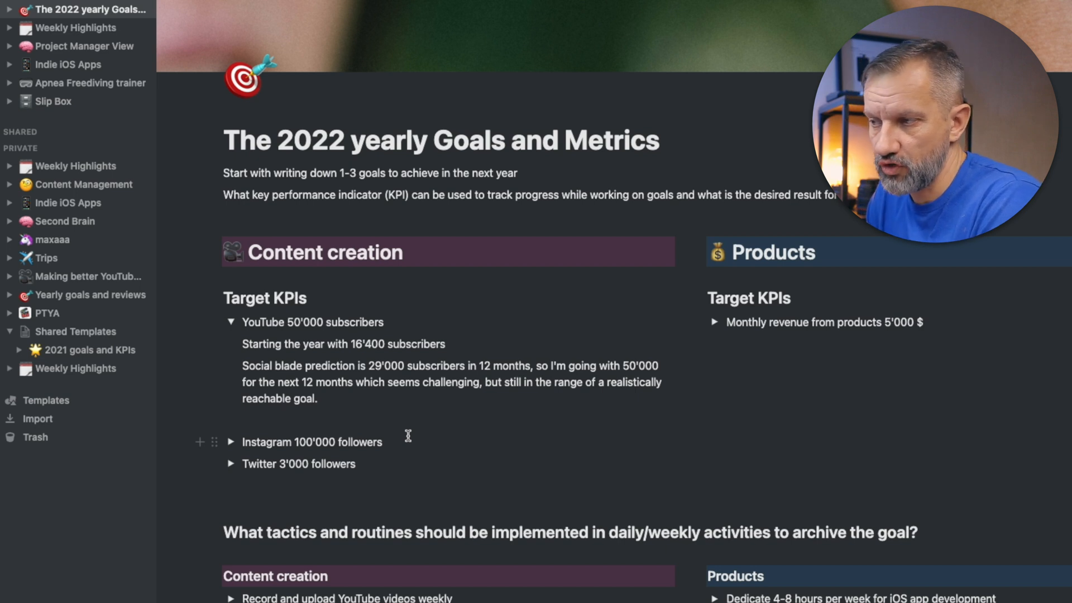
- Note under the YouTube target: "Starting the year with 16'400 subscribers"
{"action": "double_click", "coordinate": [255, 367]}
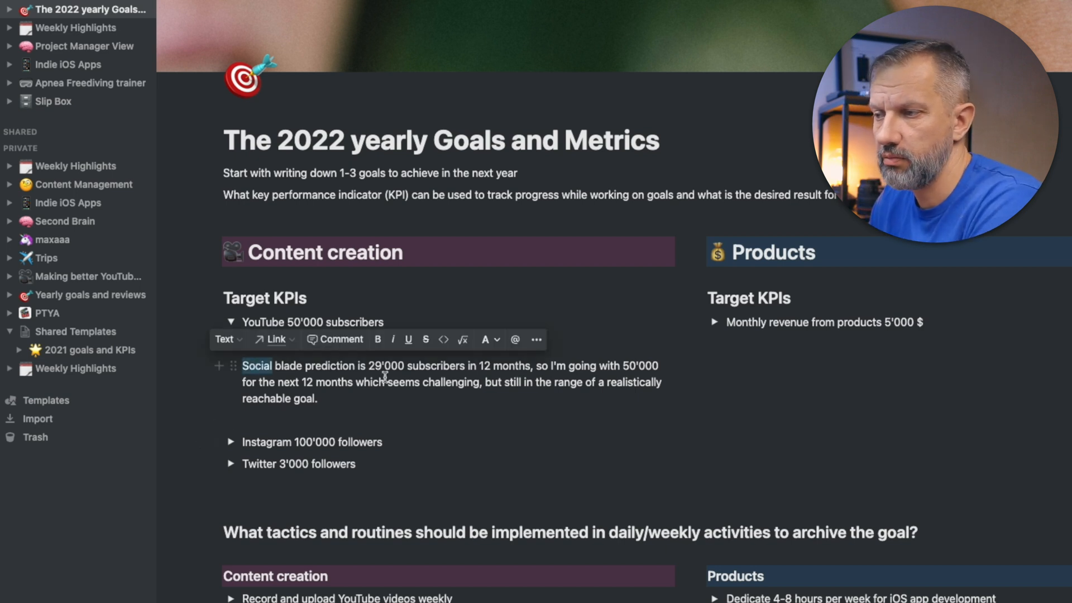
{"action": "type", "text": "Starting the year with 16'400 subscribers"}
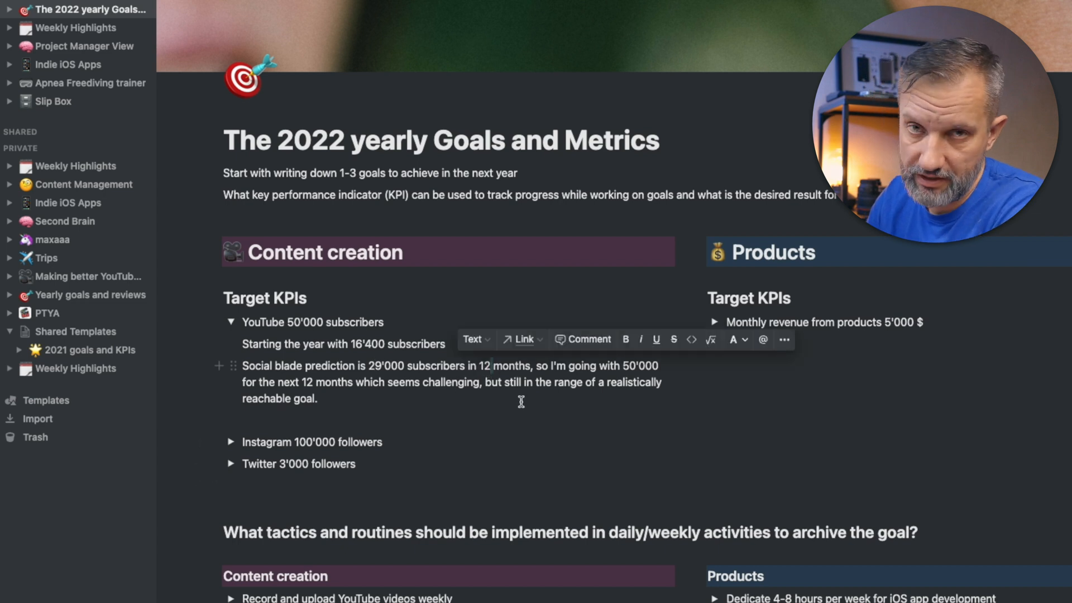
{"action": "double_click", "coordinate": [638, 366]}
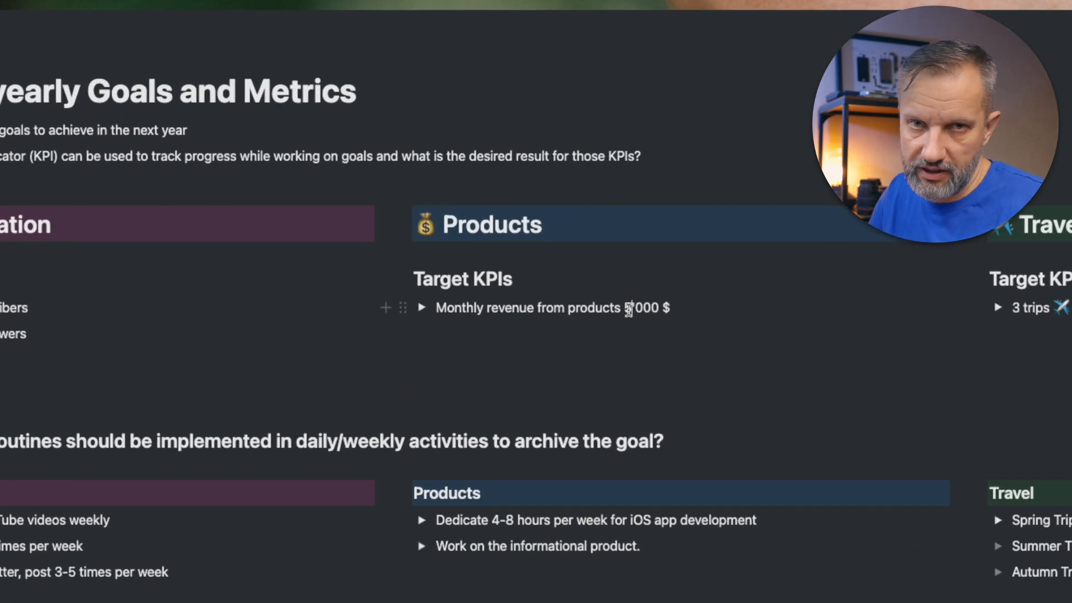
- Review the 5'000 $ monthly revenue note with its 3K figure and move down to the travel and YouTube routines
{"action": "left_click", "coordinate": [422, 308]}
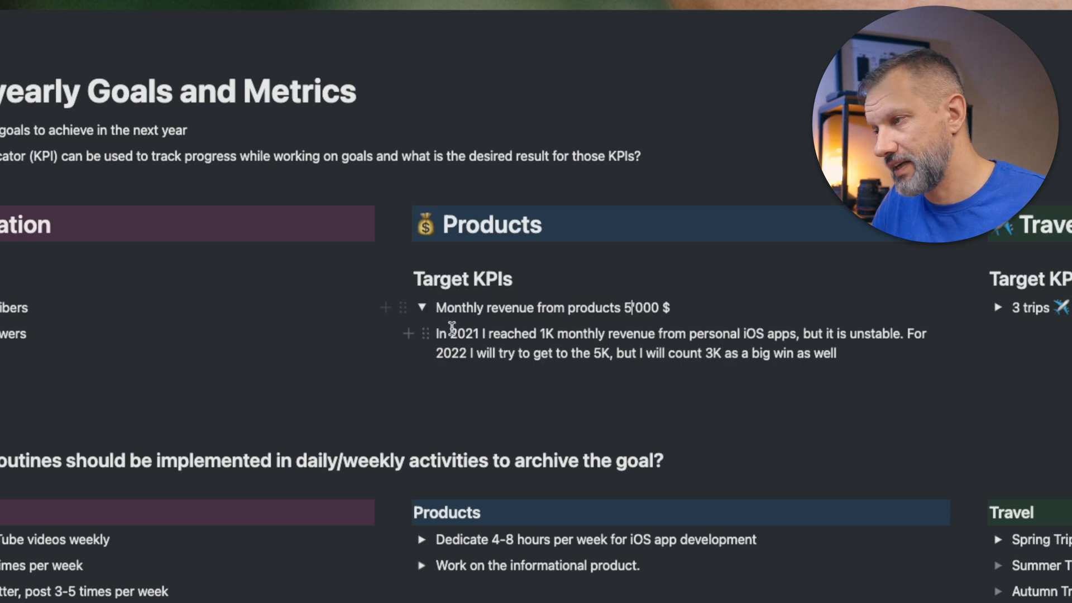
{"action": "mouse_move", "coordinate": [747, 335]}
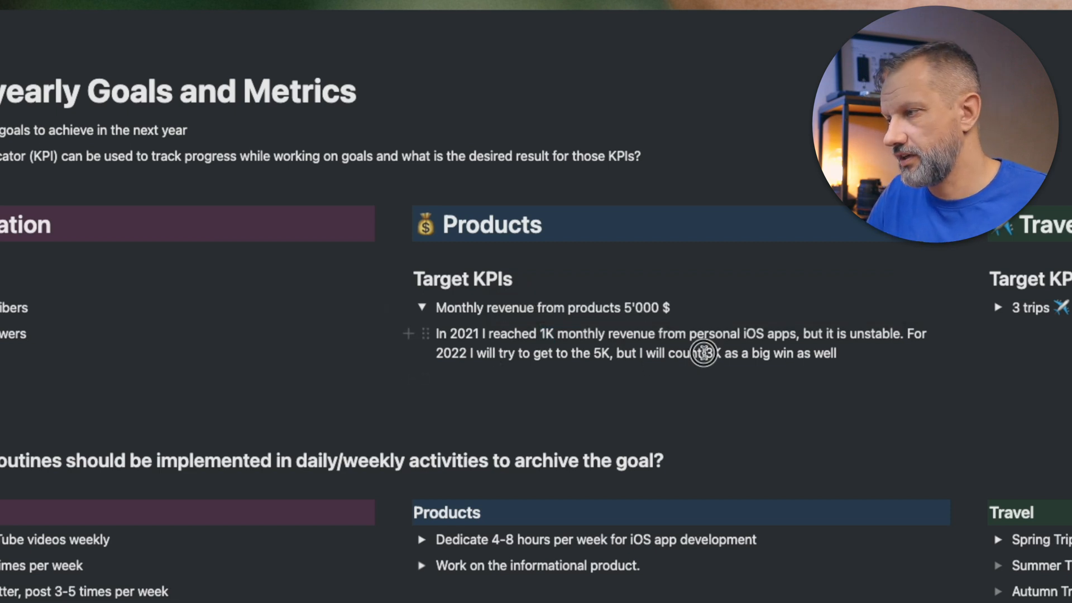
{"action": "left_click_drag", "start_coordinate": [701, 354], "coordinate": [837, 354]}
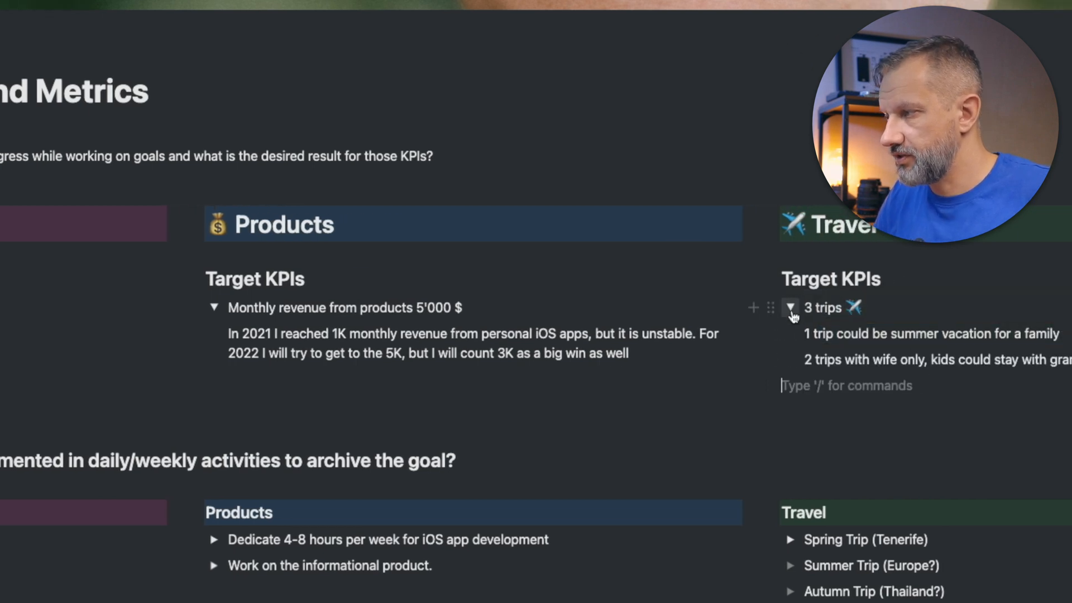
{"action": "scroll", "scroll_direction": "down", "scroll_amount": 3}
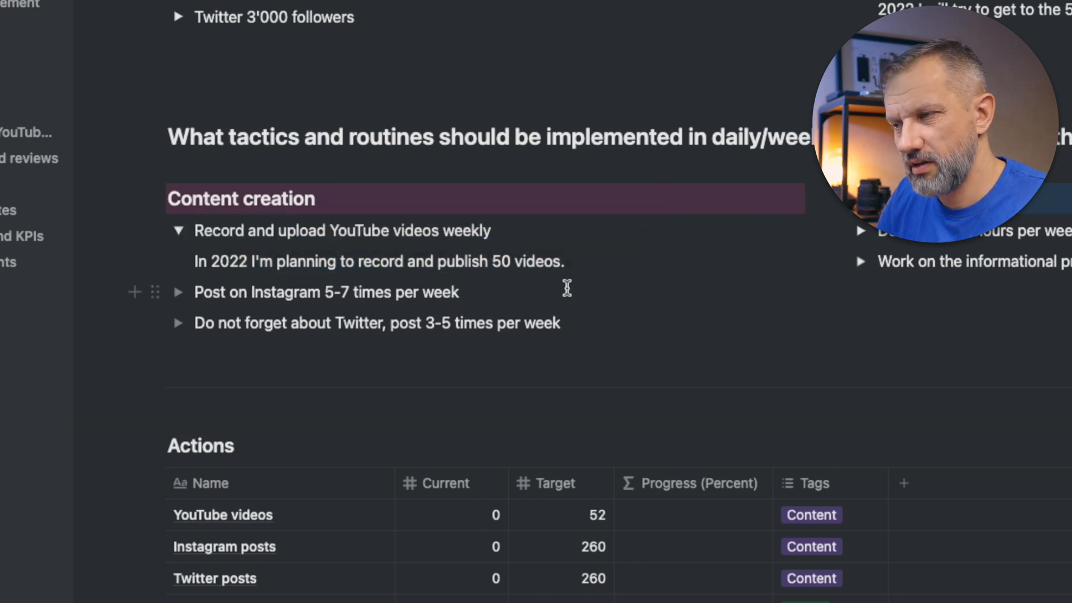
- Set the YouTube plan to 52 videos and expand the Instagram posting and iOS development routines
{"action": "type", "text": "52"}
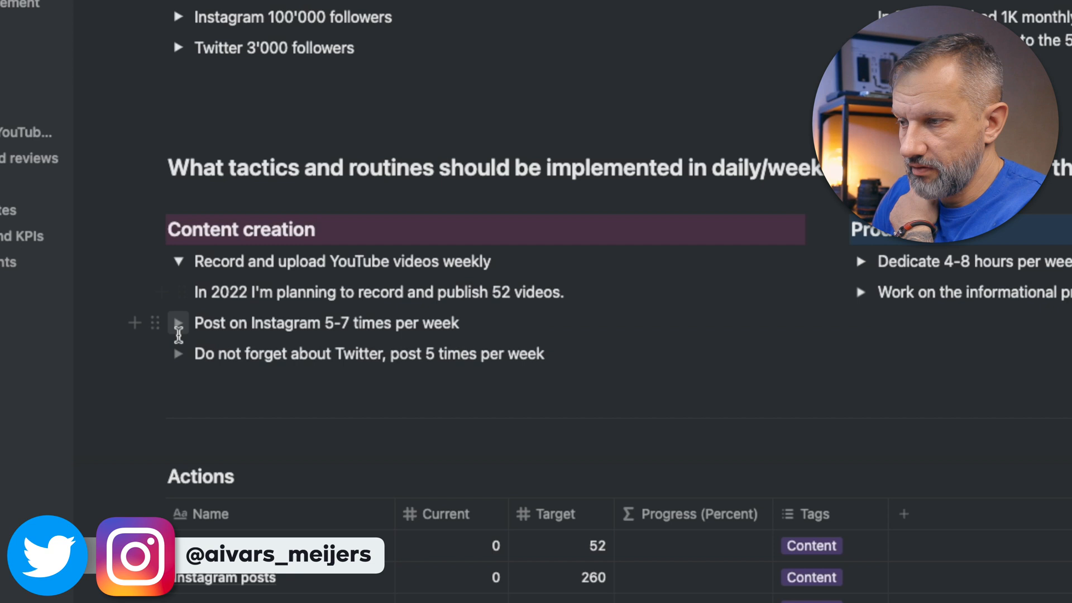
{"action": "left_click", "coordinate": [178, 262]}
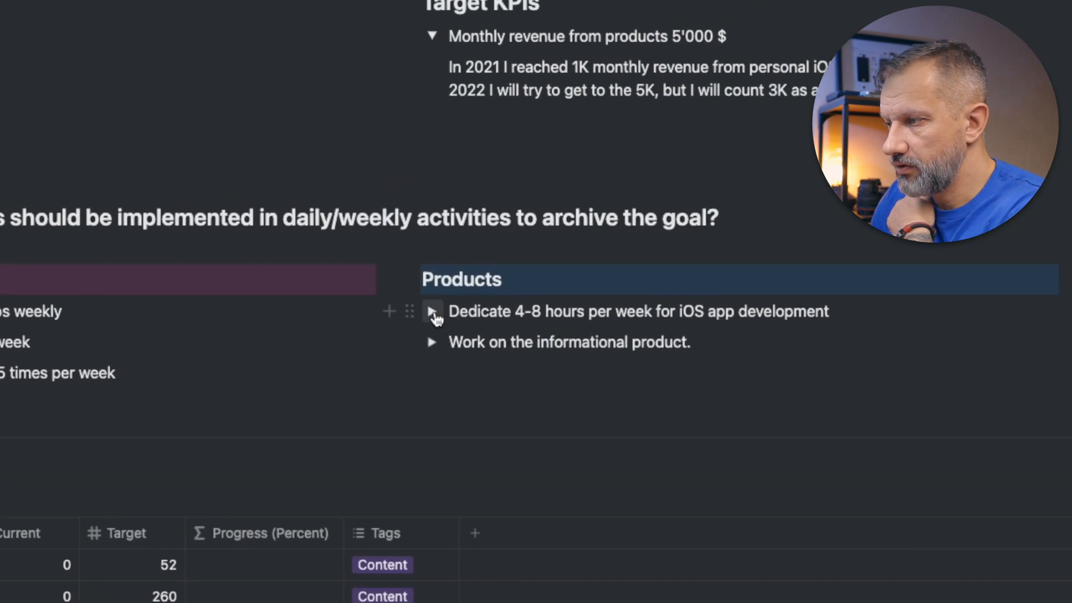
{"action": "left_click", "coordinate": [434, 312]}
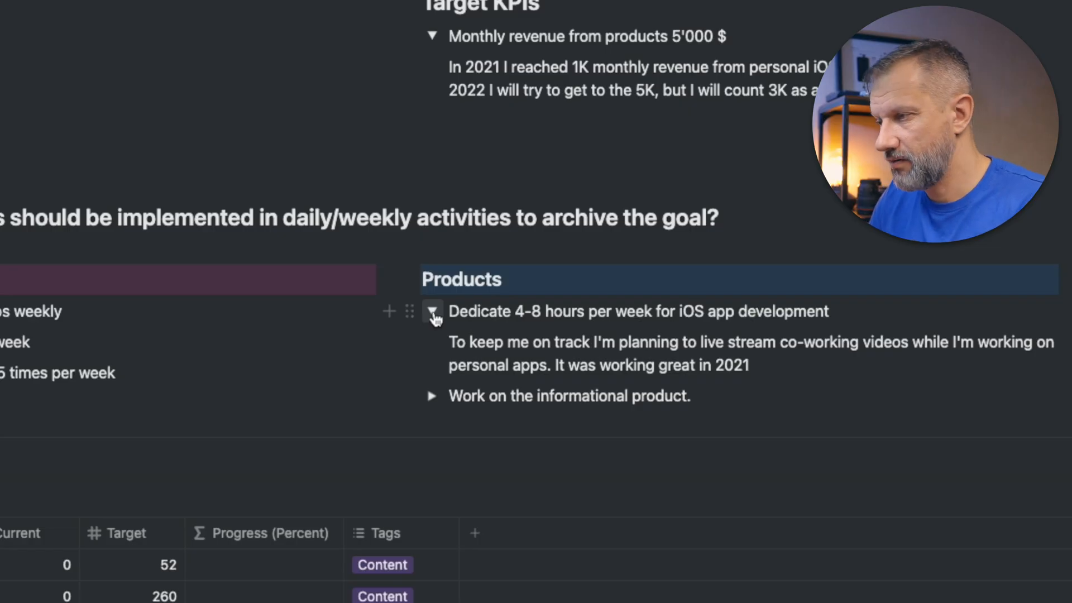
- Show the informational product routine note and select its text about the video course
{"action": "left_click", "coordinate": [433, 311]}
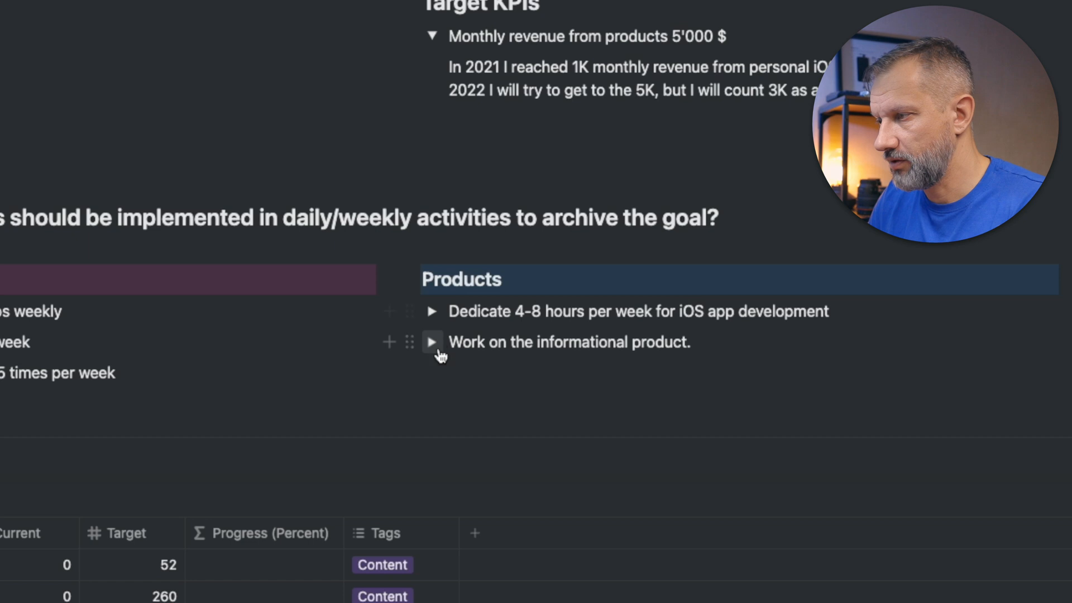
{"action": "left_click", "coordinate": [431, 342]}
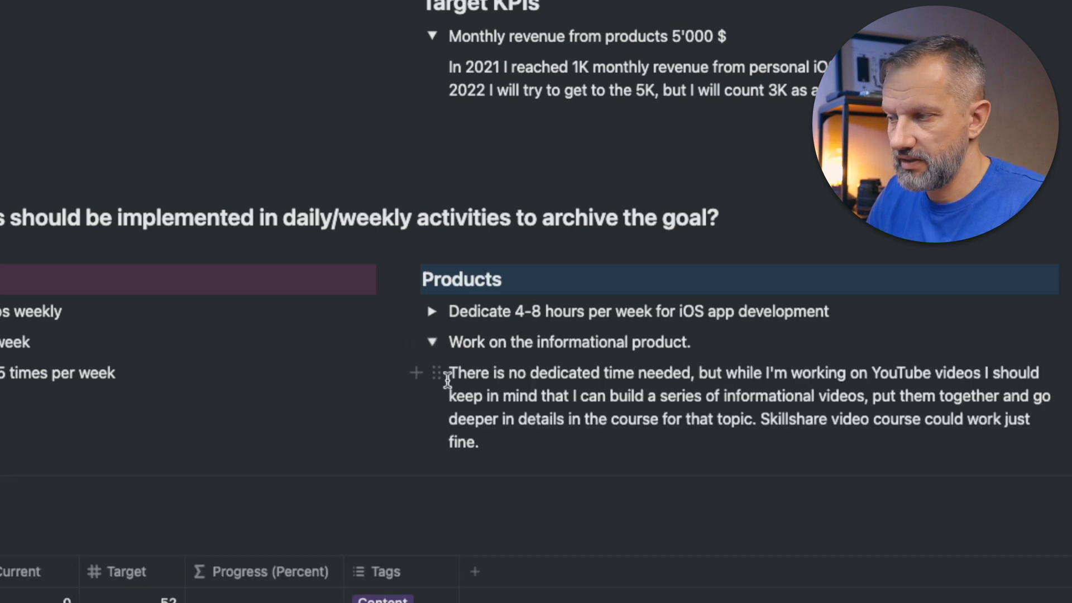
{"action": "left_click_drag", "start_coordinate": [449, 373], "coordinate": [479, 442]}
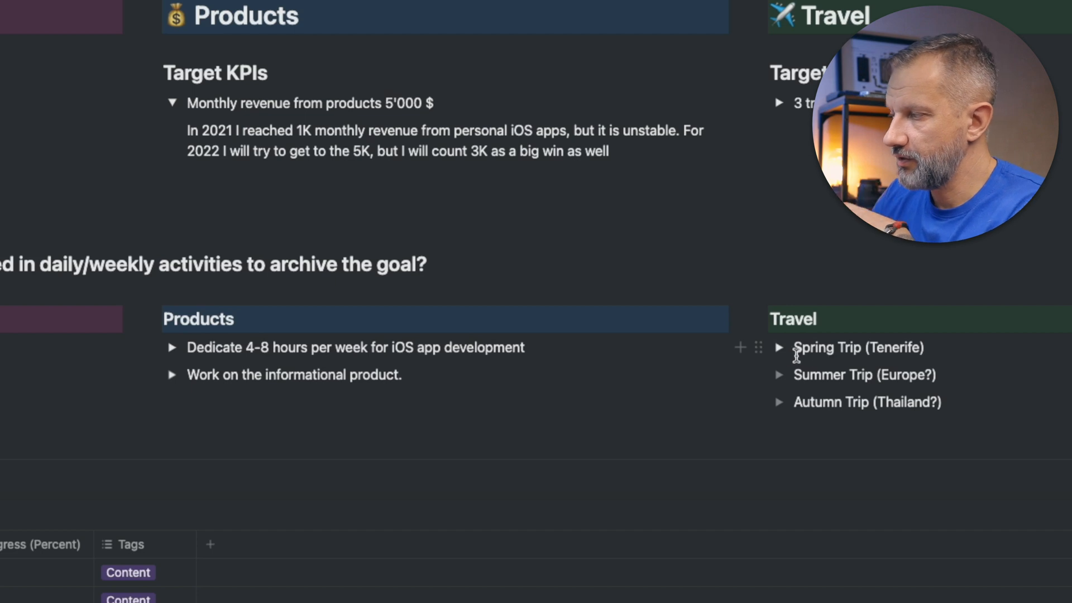
{"action": "left_click", "coordinate": [778, 348]}
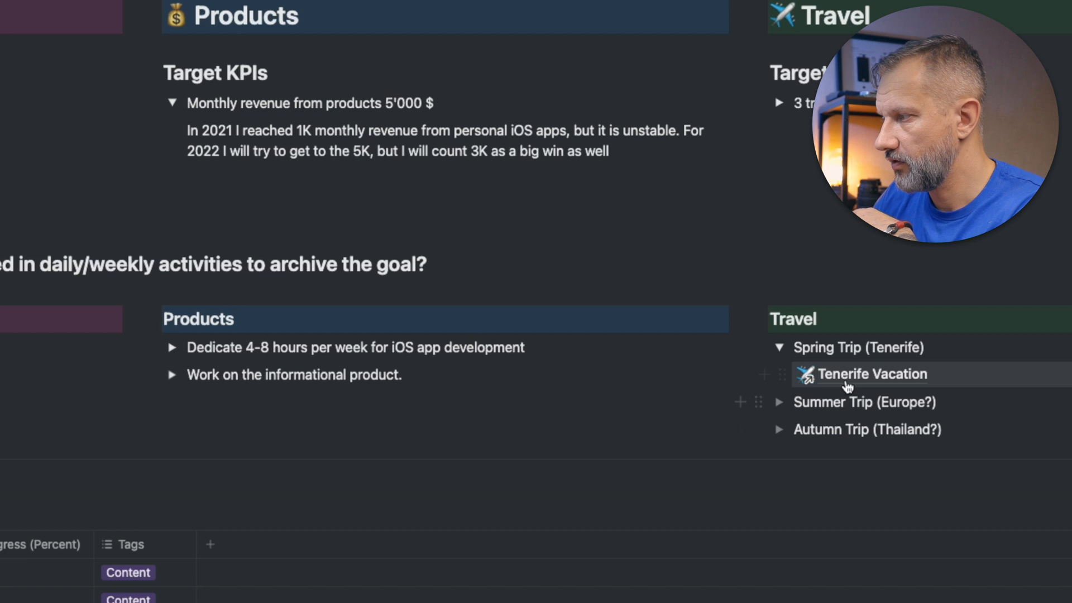
{"action": "left_click", "coordinate": [870, 375]}
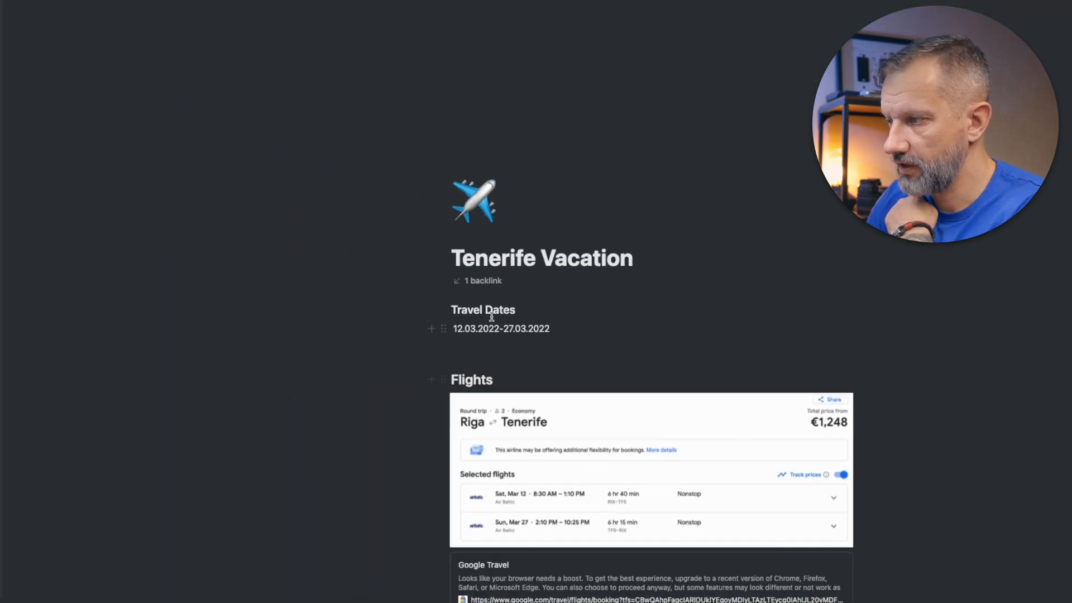
{"action": "scroll", "scroll_direction": "down", "scroll_amount": 3}
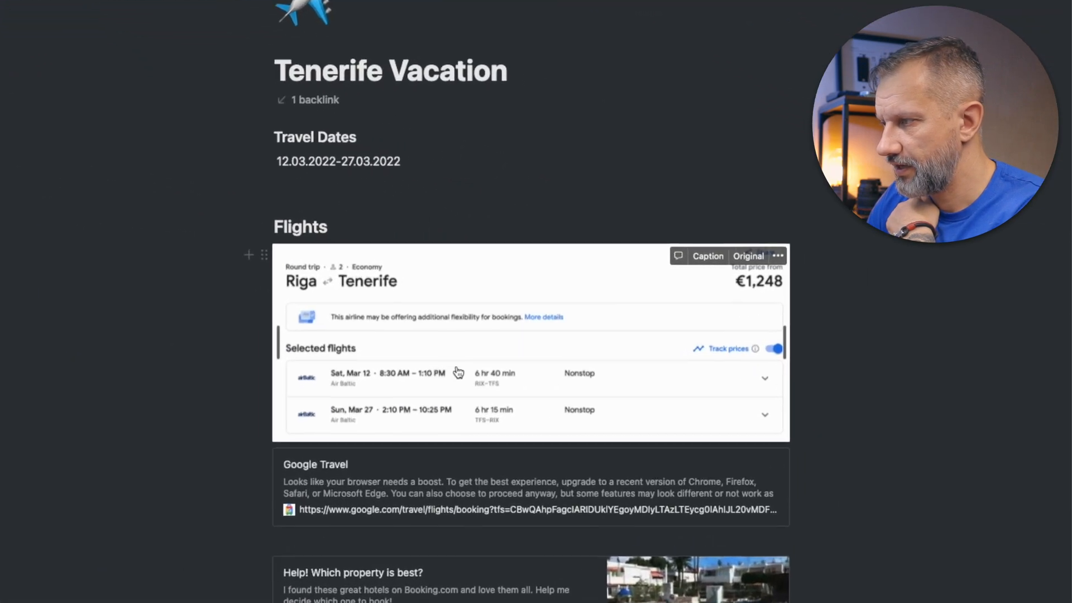
{"action": "scroll", "scroll_direction": "down", "scroll_amount": 3}
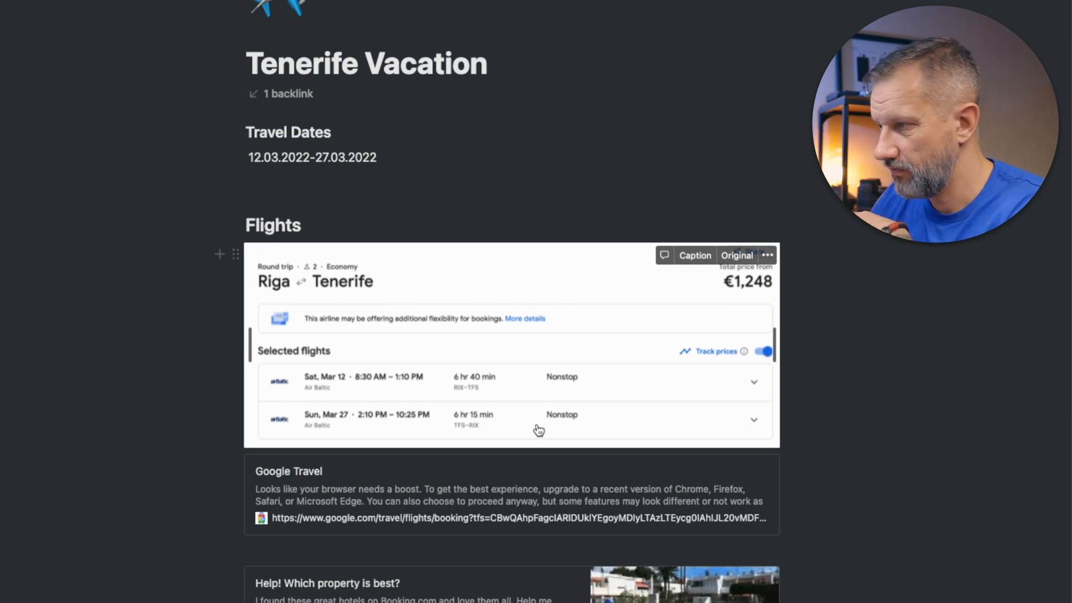
{"action": "scroll", "scroll_direction": "down", "scroll_amount": 3}
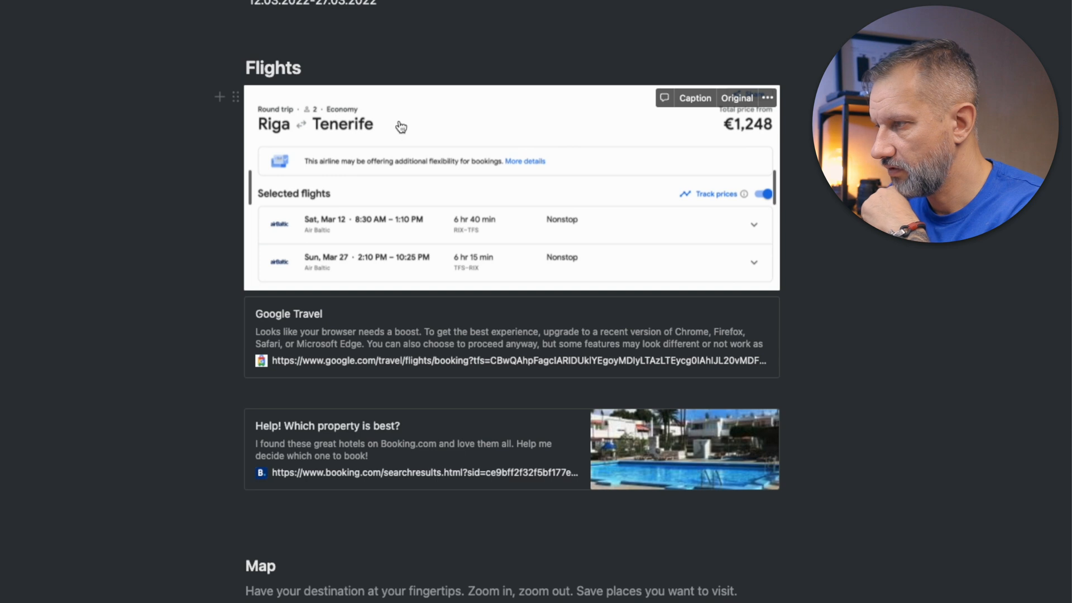
{"action": "scroll", "scroll_direction": "down", "scroll_amount": 3}
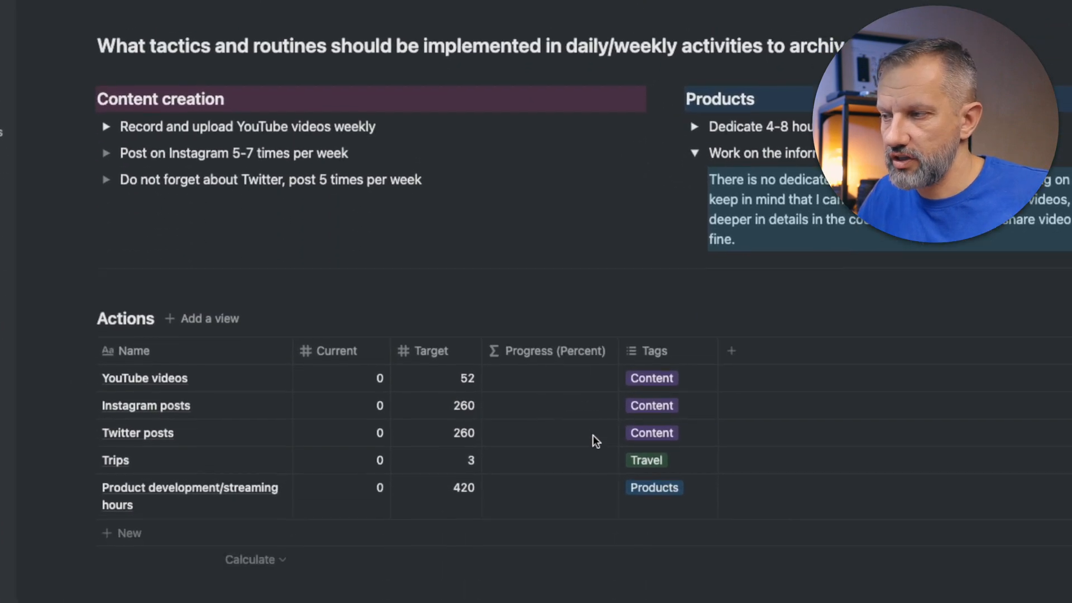
{"action": "scroll", "scroll_direction": "down", "scroll_amount": 3}
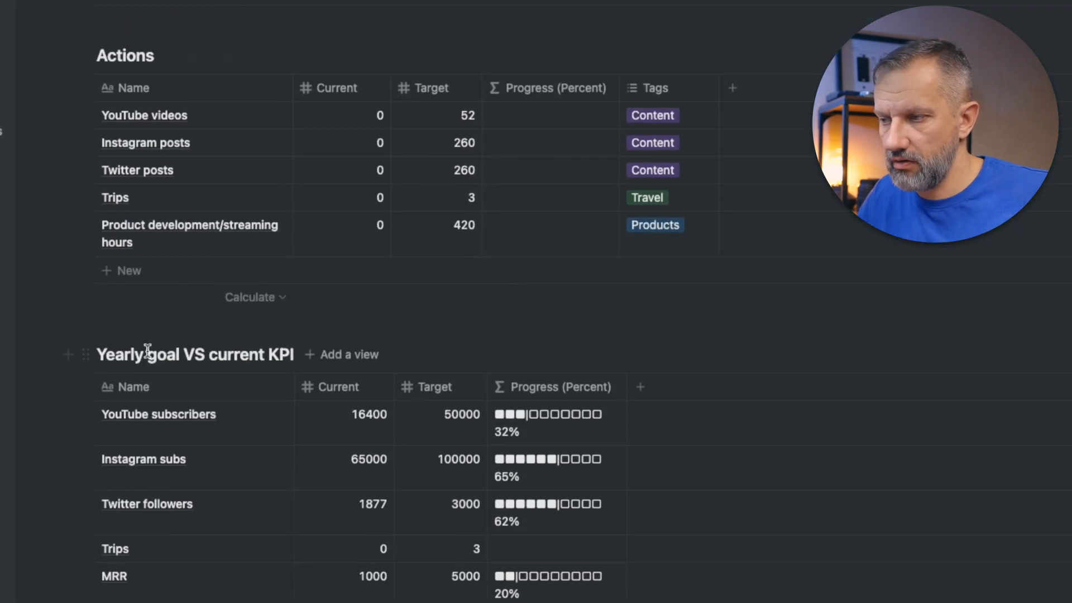
{"action": "double_click", "coordinate": [236, 354]}
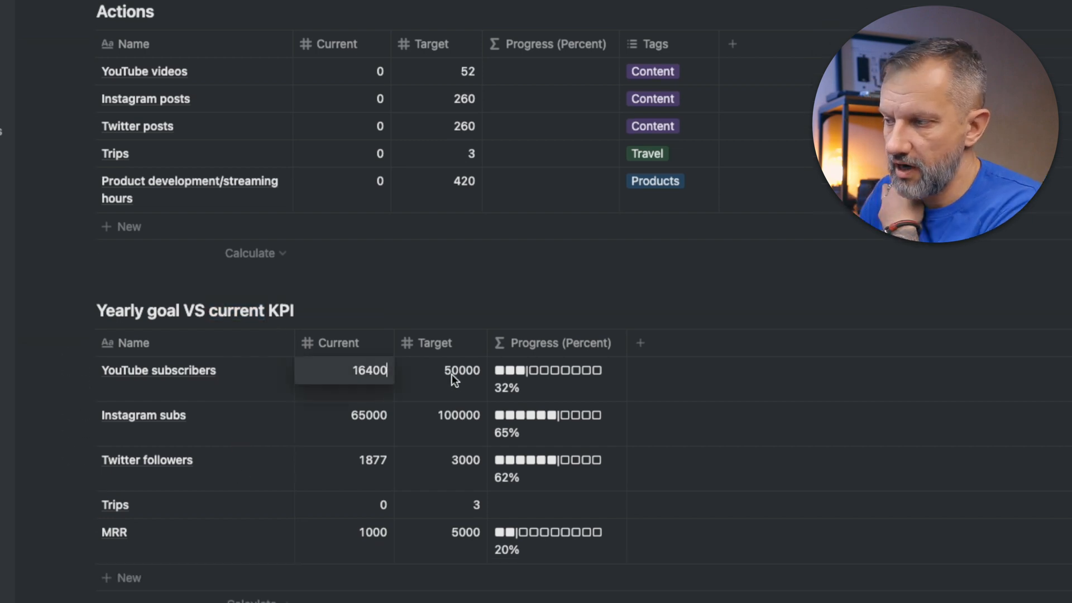
{"action": "left_click", "coordinate": [462, 369]}
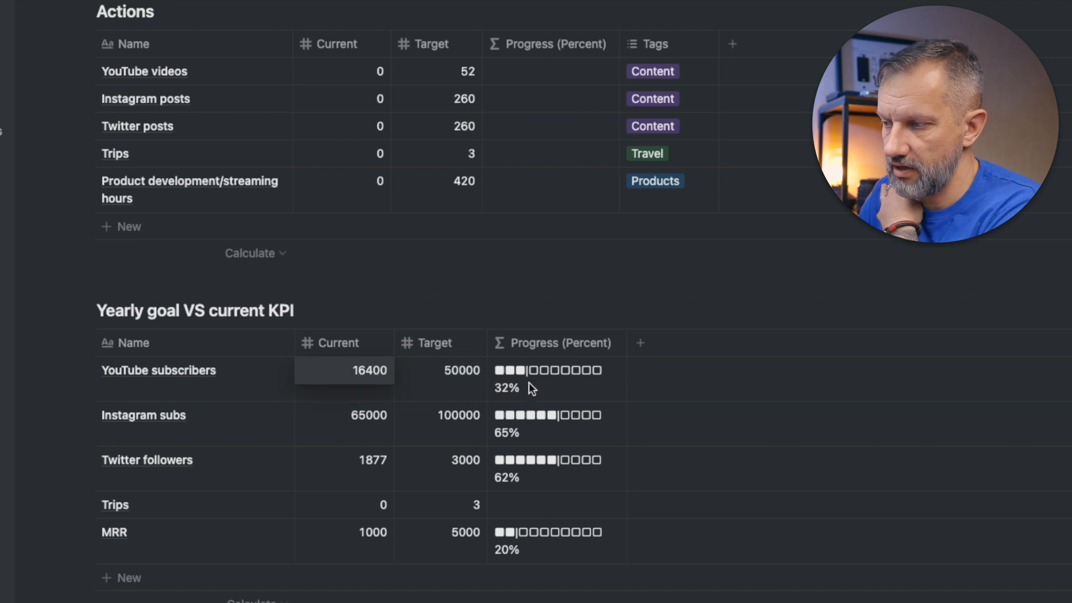
{"action": "left_click", "coordinate": [344, 370]}
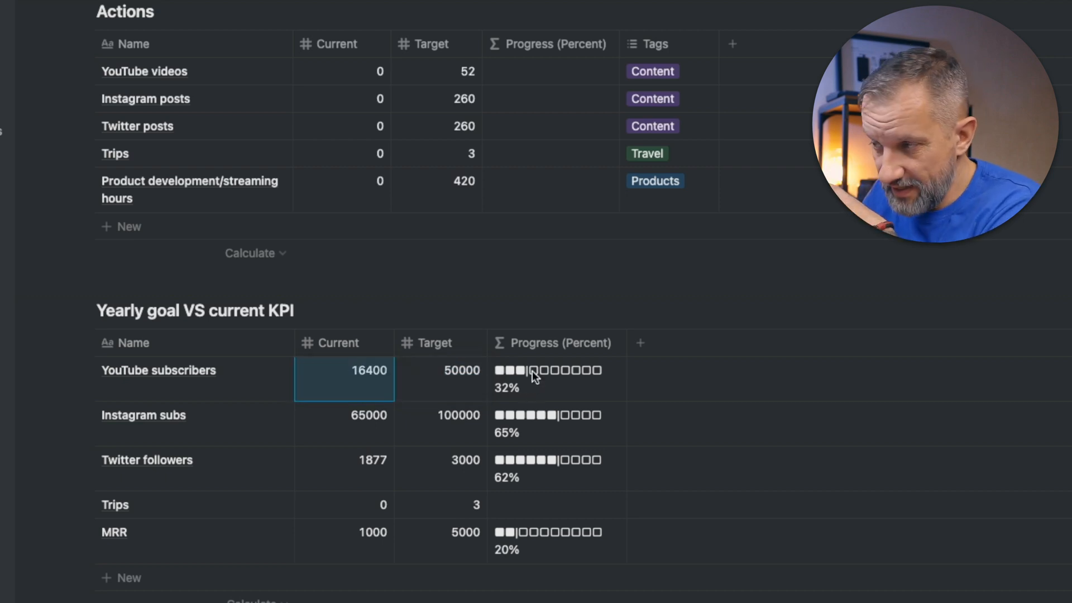
{"action": "mouse_move", "coordinate": [200, 435]}
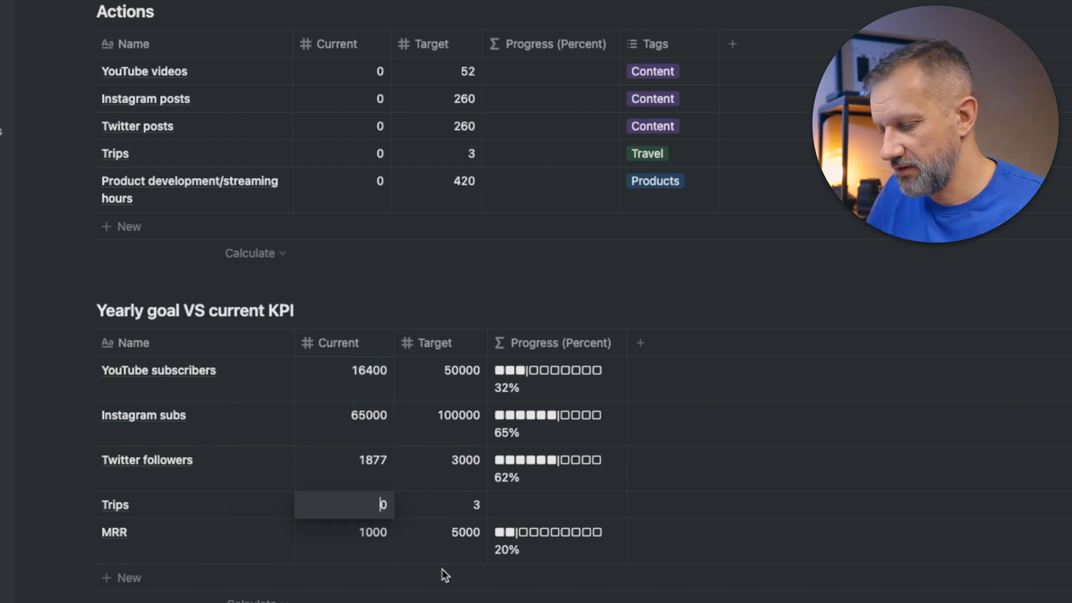
{"action": "type", "text": "1"}
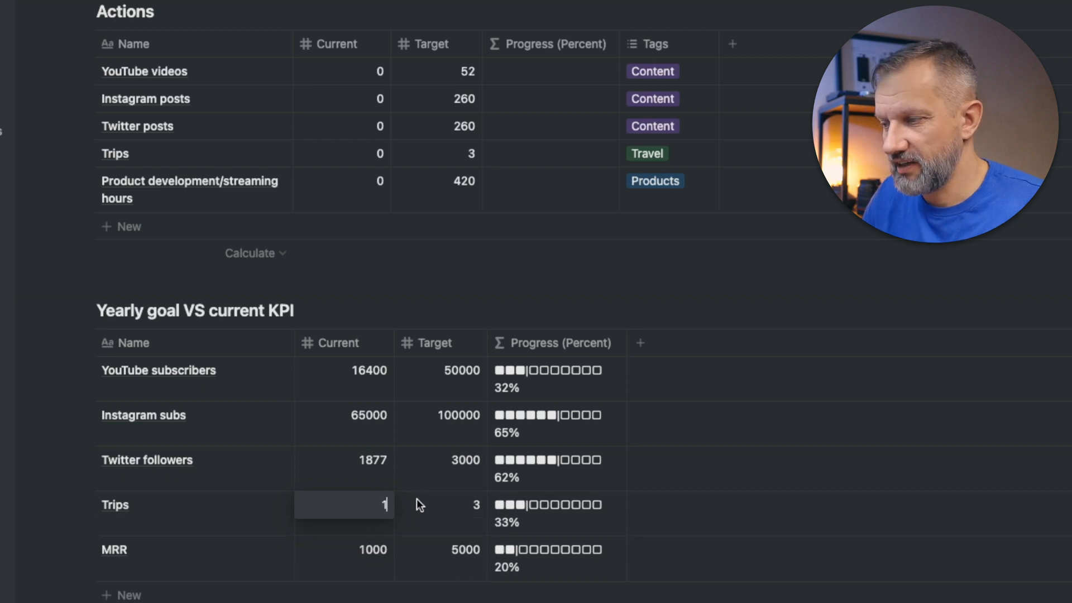
{"action": "left_click", "coordinate": [440, 505]}
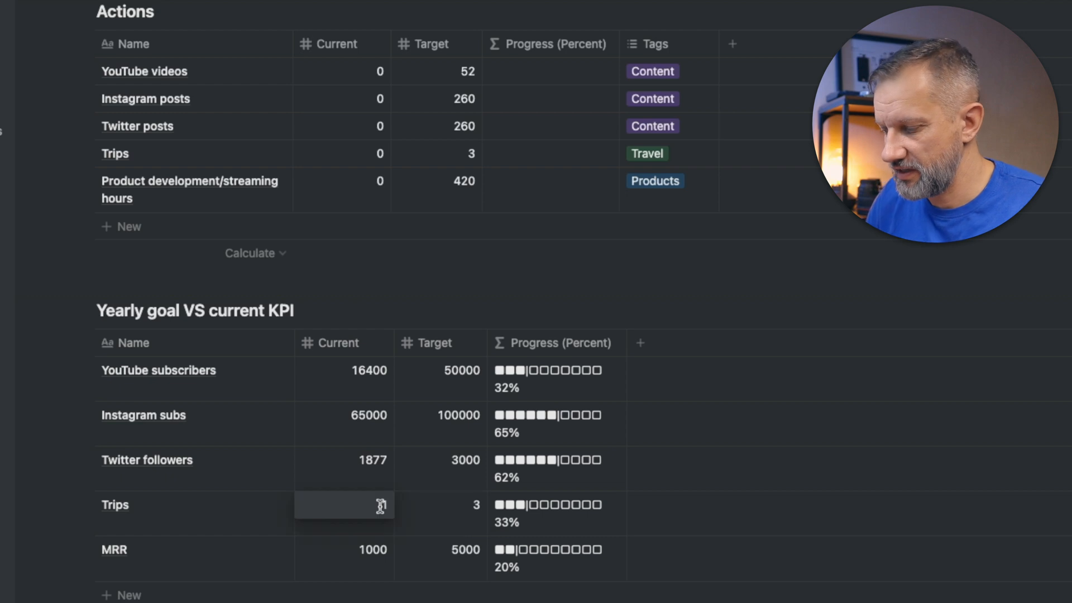
{"action": "type", "text": "0"}
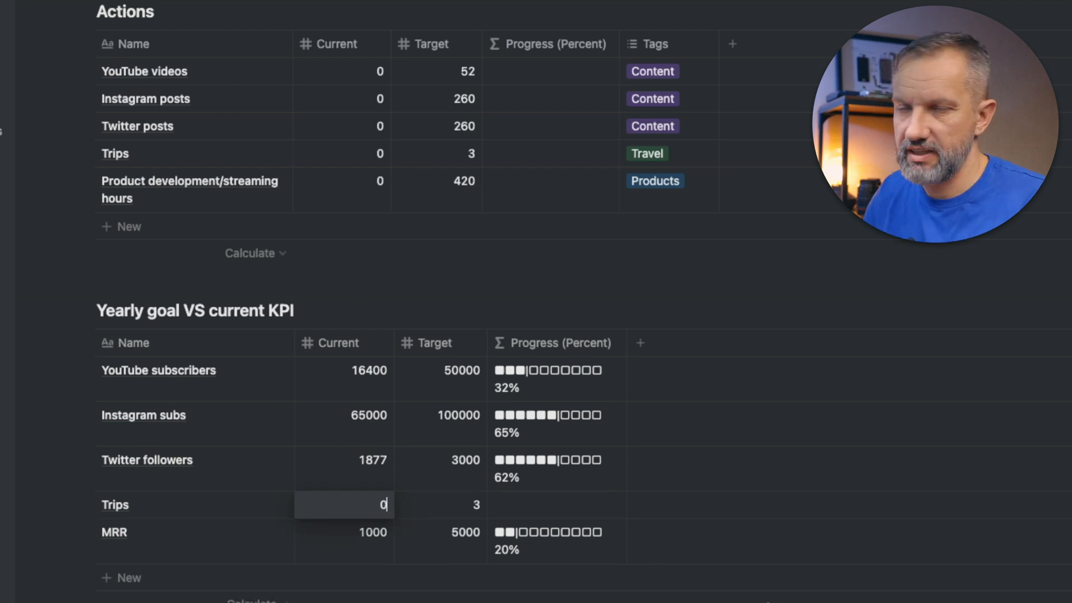
{"action": "scroll", "scroll_direction": "down", "scroll_amount": 3}
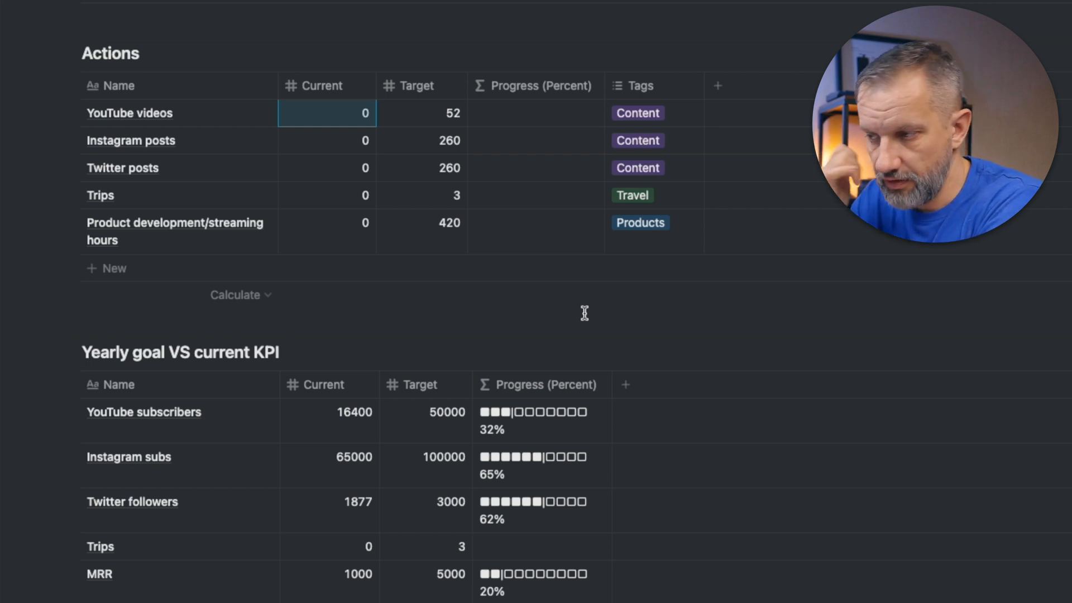
{"action": "scroll", "scroll_direction": "down", "scroll_amount": 3}
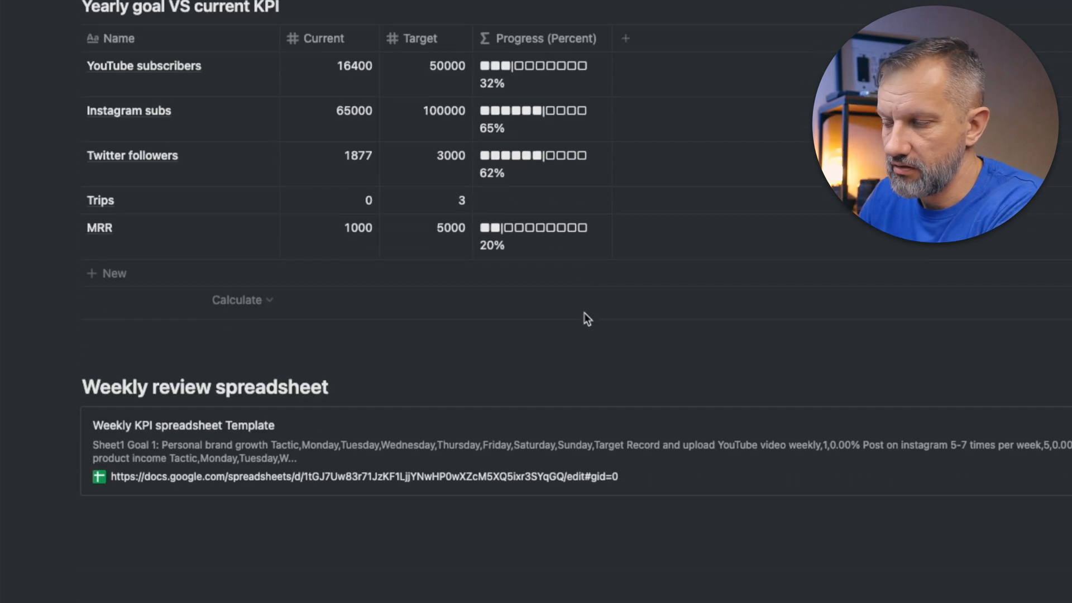
{"action": "scroll", "scroll_direction": "down", "scroll_amount": 3}
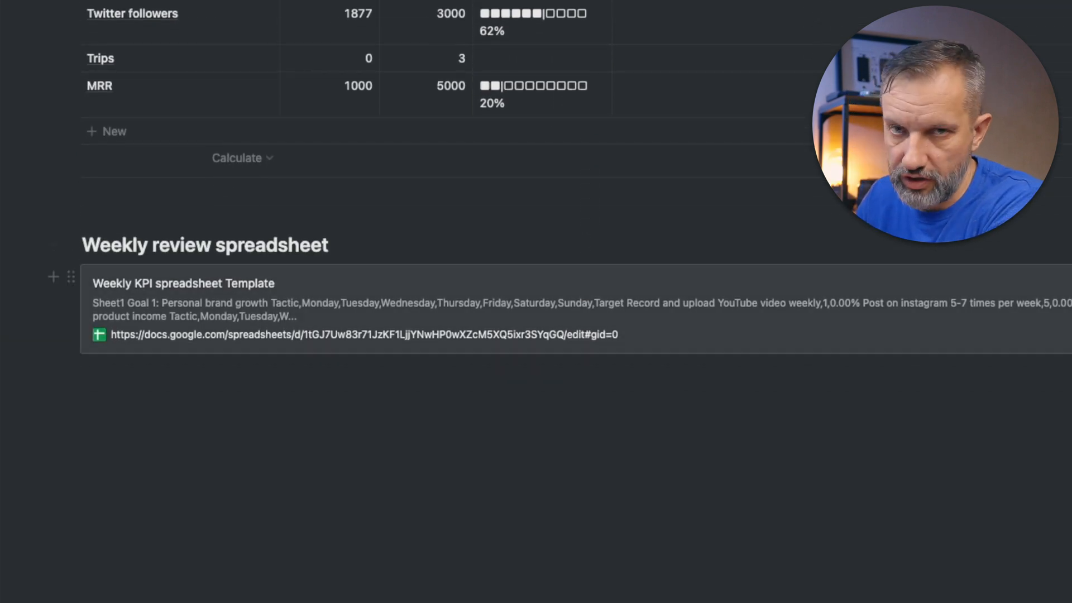
{"action": "scroll", "scroll_direction": "up", "scroll_amount": 3}
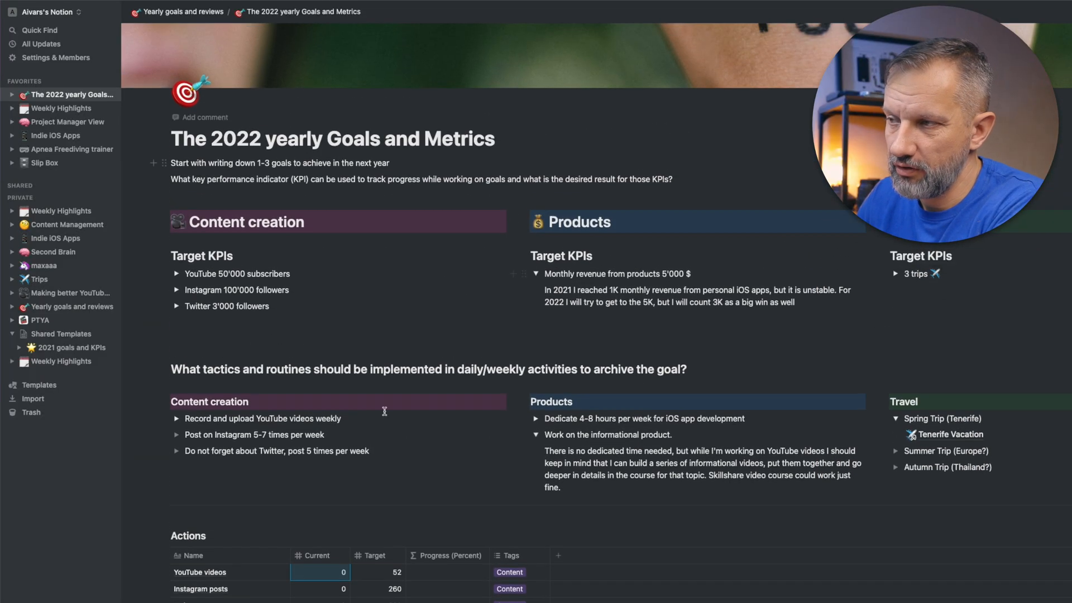
{"action": "scroll", "scroll_direction": "down", "scroll_amount": 3}
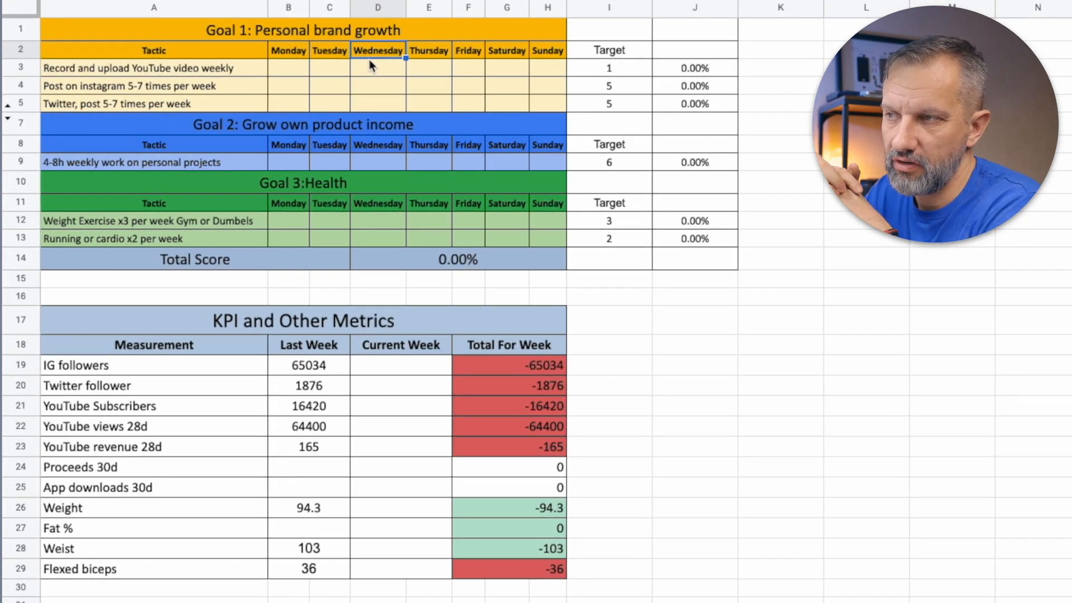
- Mark 1 for Wednesday's YouTube video and Tuesday's Instagram post under Goal 1
{"action": "left_click", "coordinate": [302, 30]}
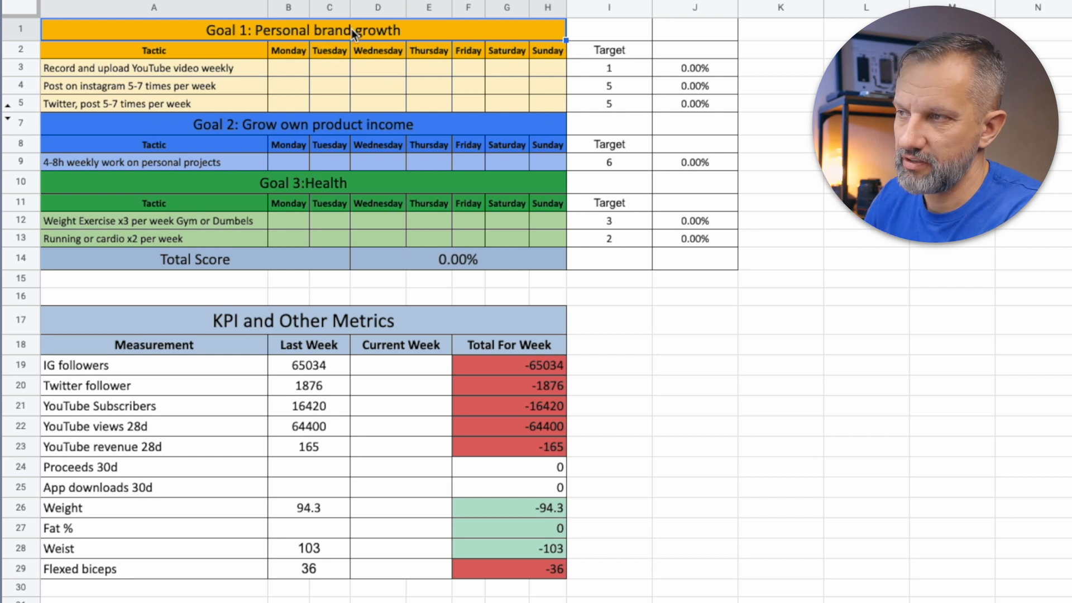
{"action": "mouse_move", "coordinate": [329, 134]}
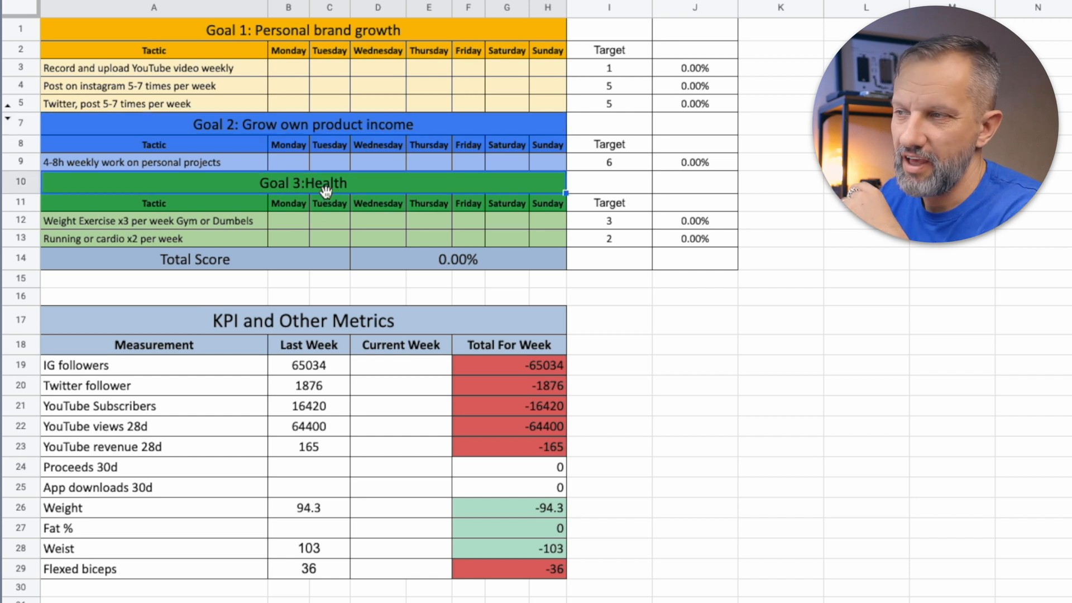
{"action": "mouse_move", "coordinate": [376, 173]}
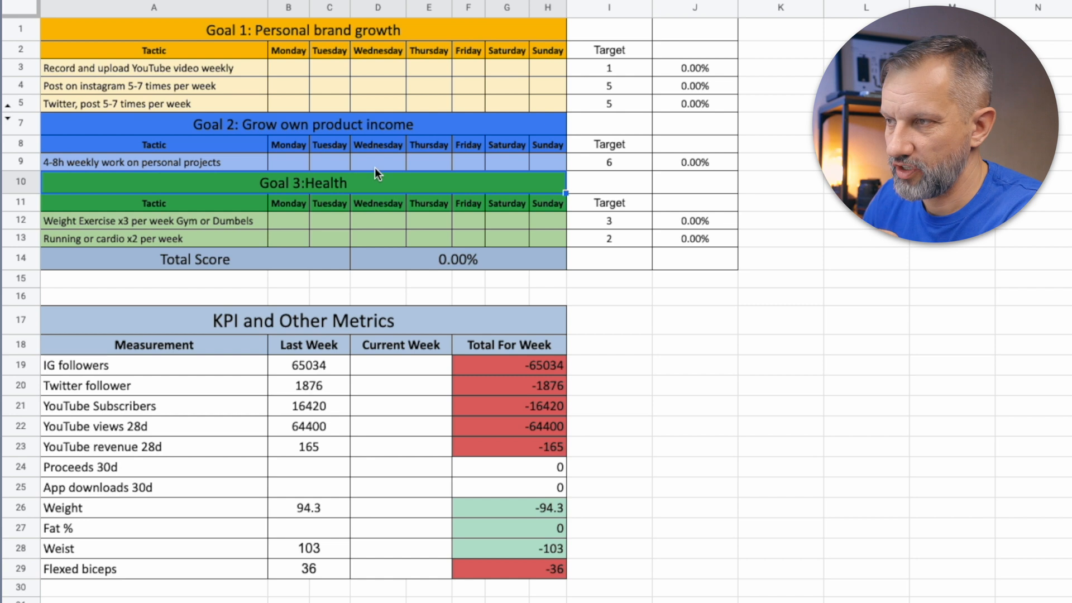
{"action": "left_click", "coordinate": [153, 86]}
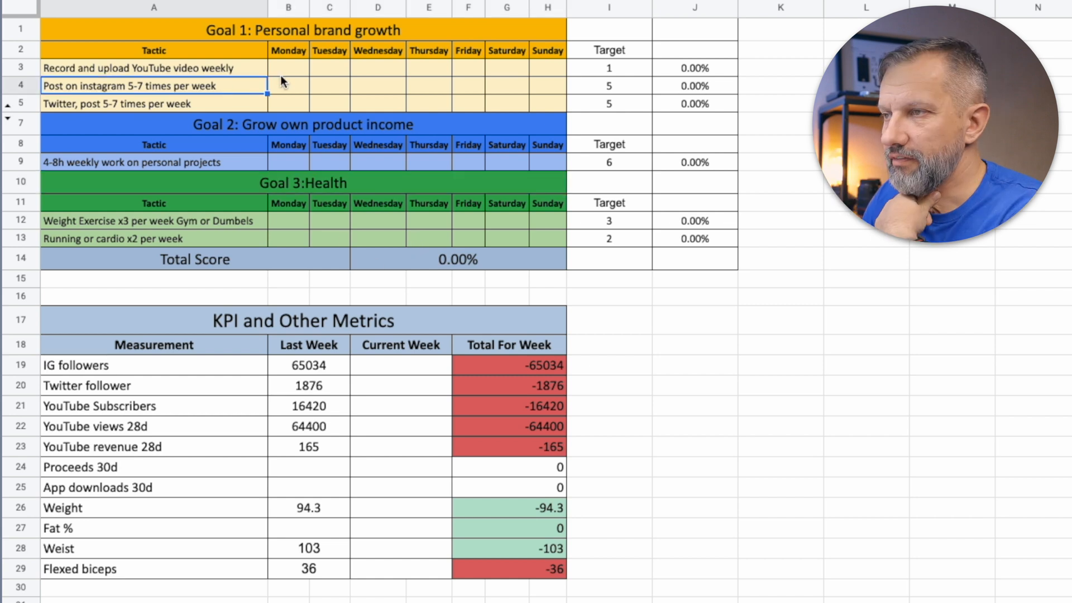
{"action": "left_click", "coordinate": [184, 68]}
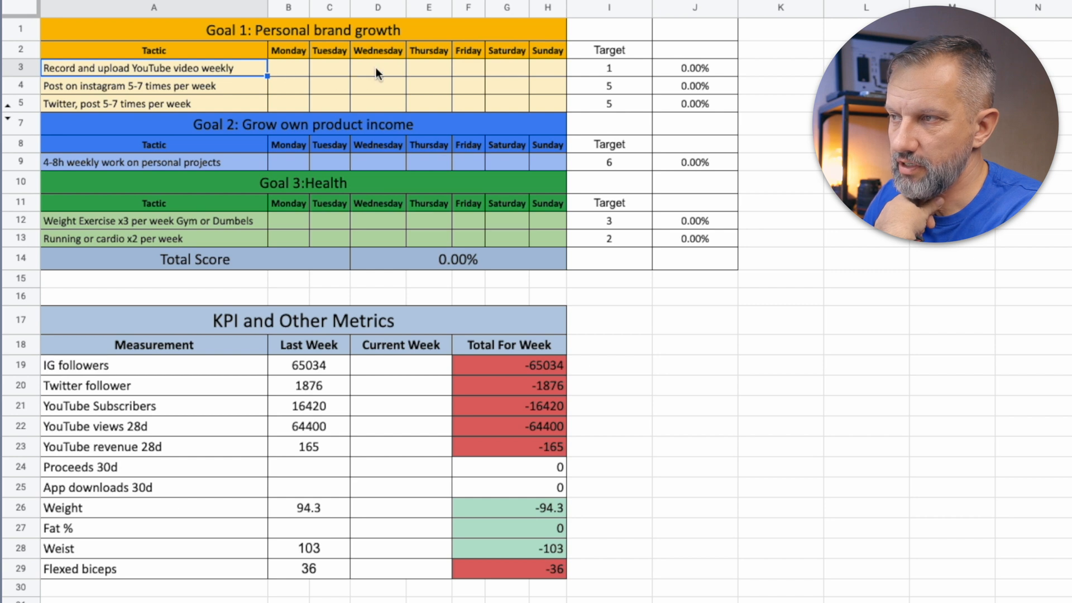
{"action": "type", "text": "1"}
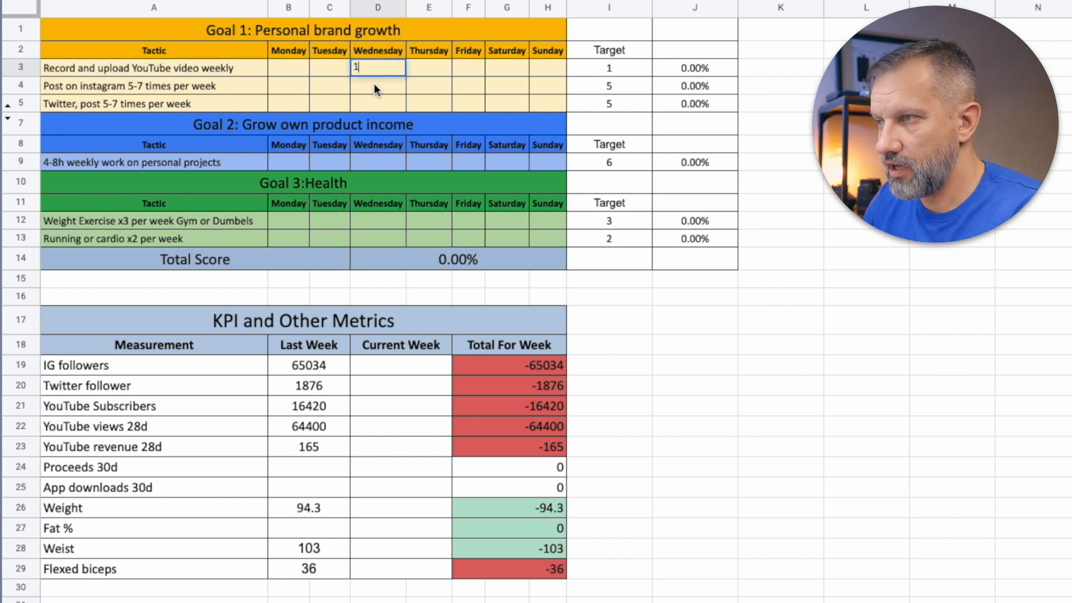
{"action": "key", "text": "enter"}
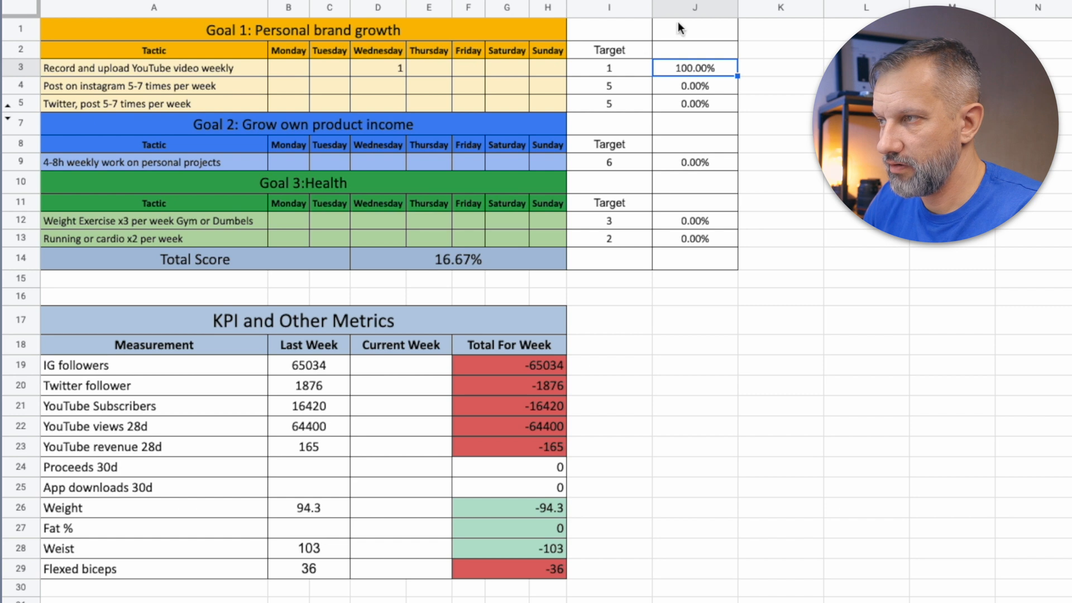
{"action": "mouse_move", "coordinate": [590, 94]}
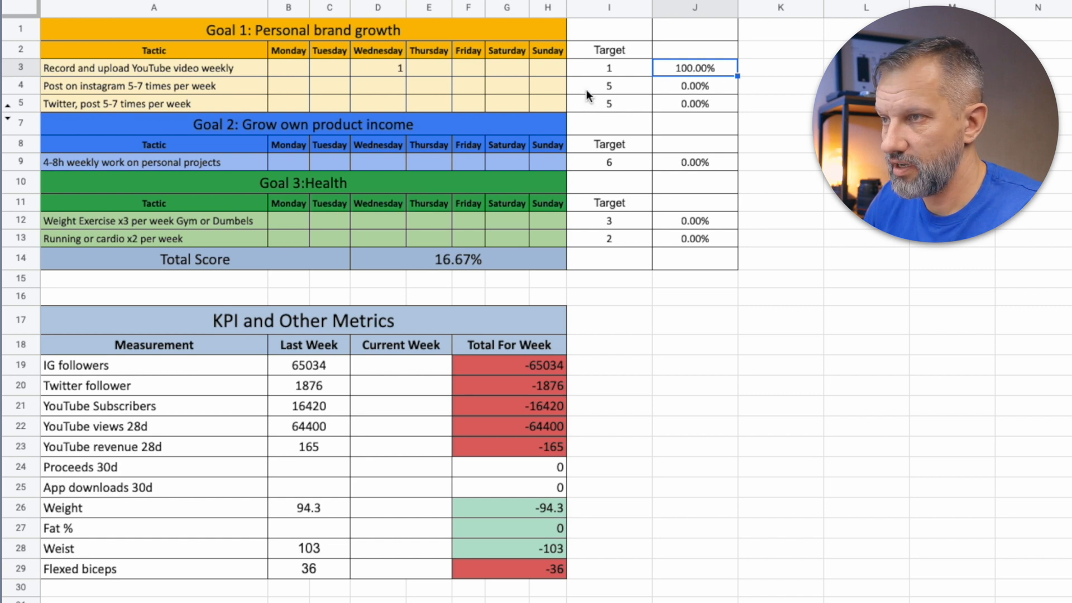
{"action": "left_click", "coordinate": [330, 86]}
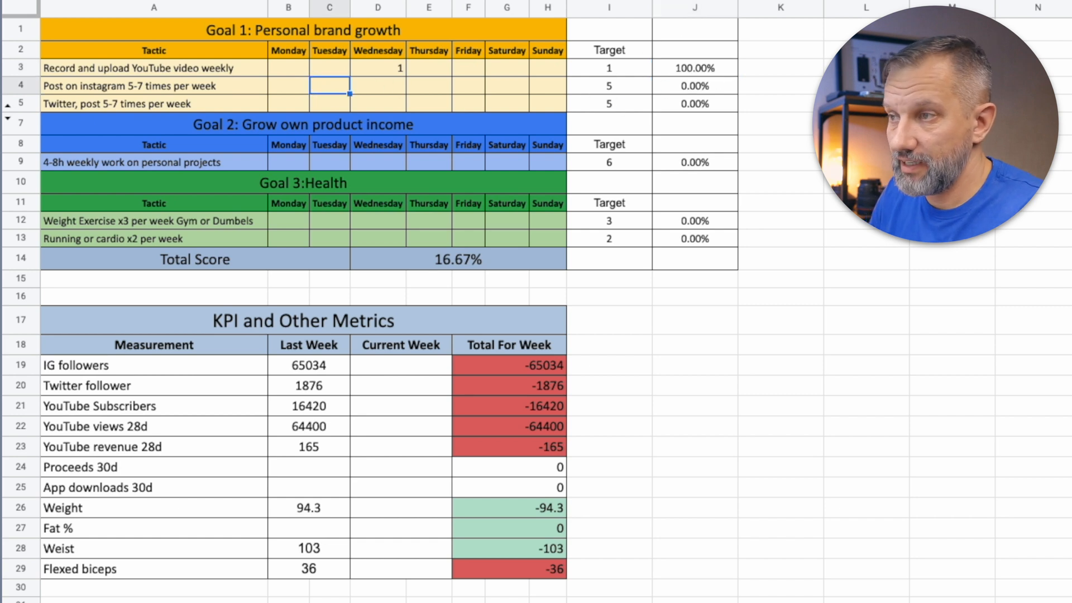
{"action": "type", "text": "1"}
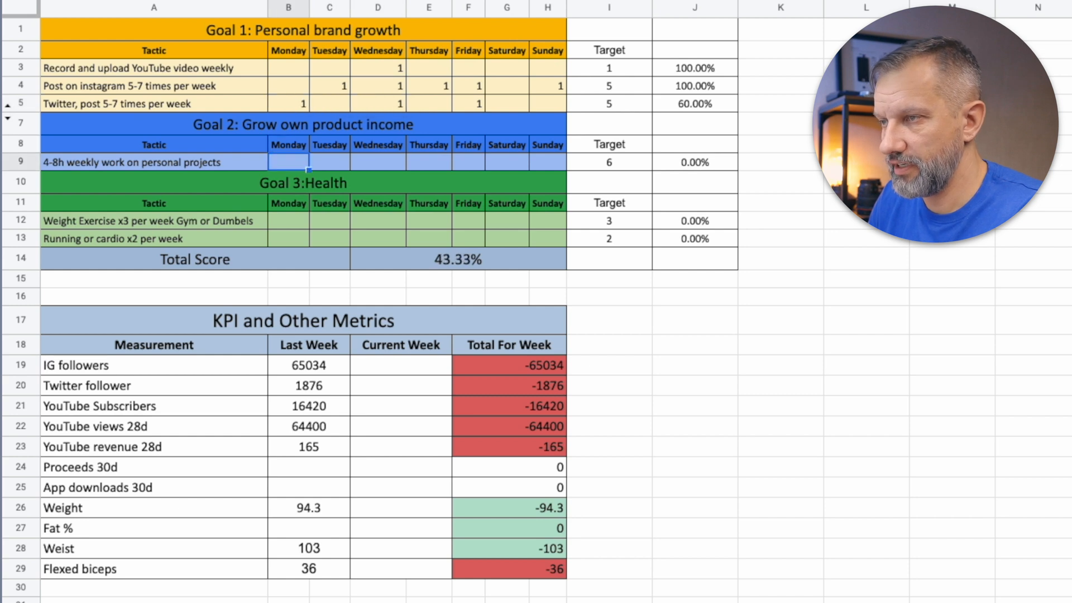
- Log 4 hours on personal projects for Thursday
{"action": "left_click", "coordinate": [506, 162]}
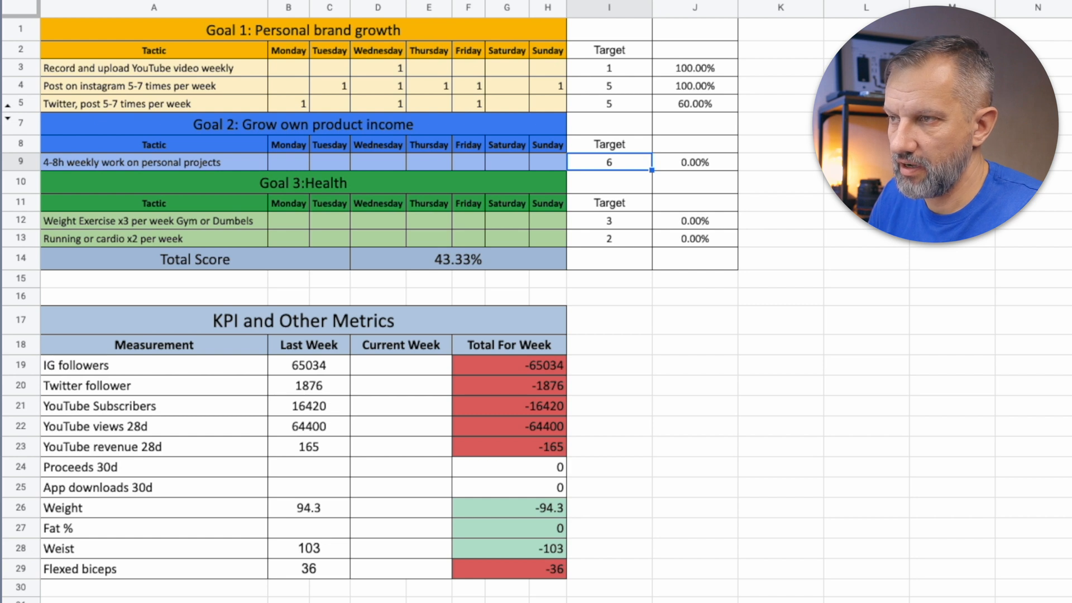
{"action": "left_click", "coordinate": [547, 161]}
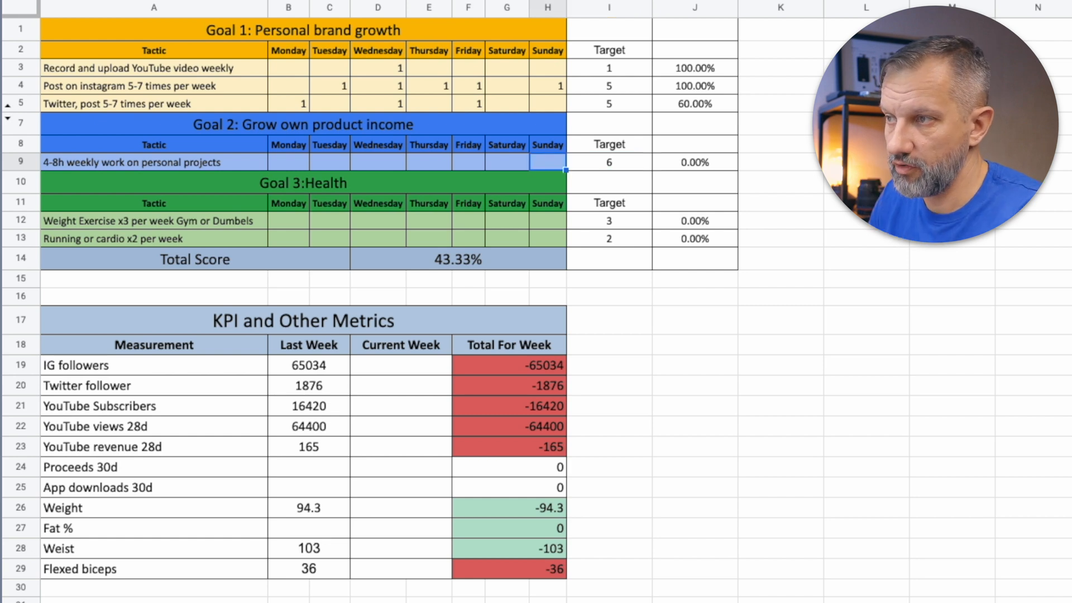
{"action": "left_click", "coordinate": [507, 162]}
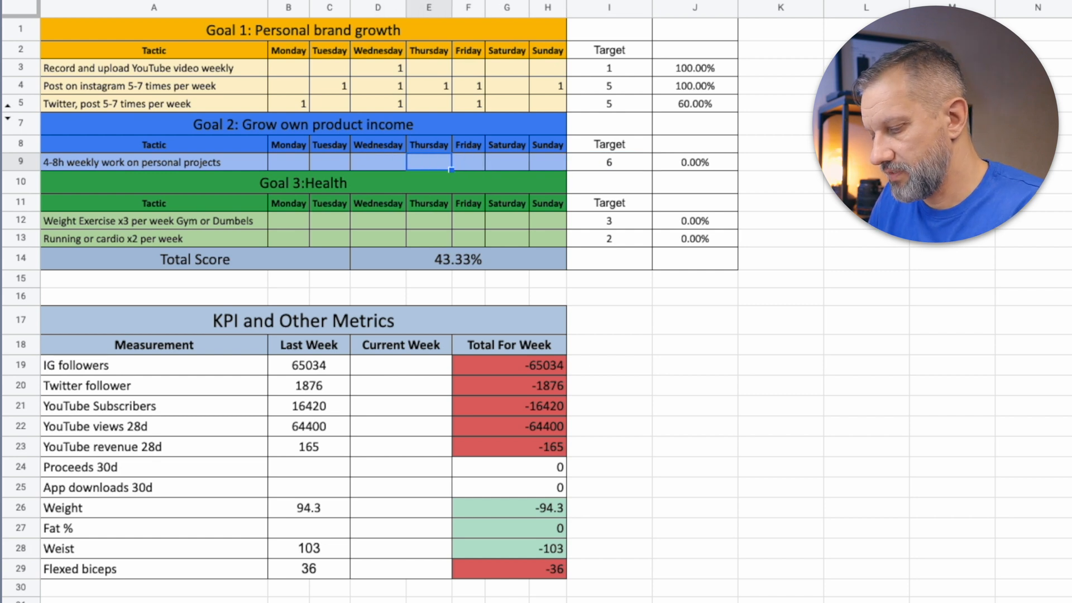
{"action": "type", "text": "4"}
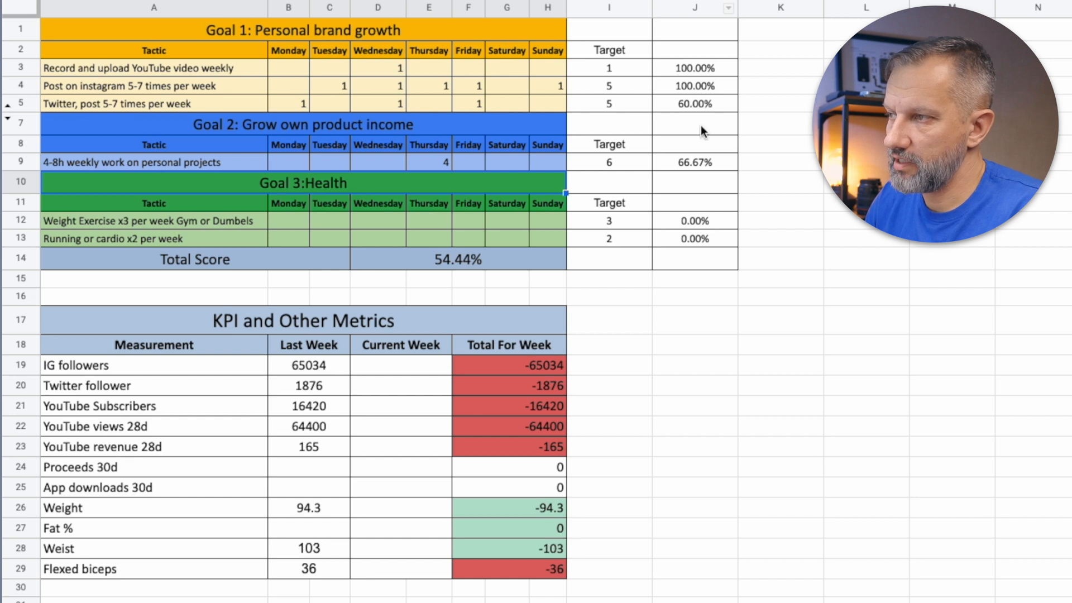
{"action": "mouse_move", "coordinate": [501, 285]}
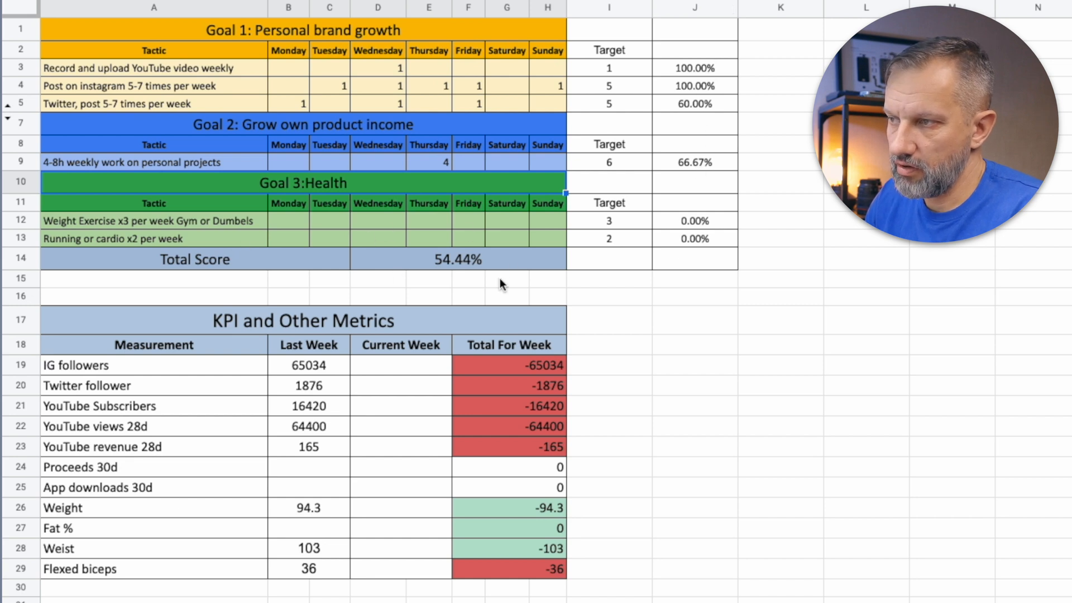
- Log 1 for the weight and cardio sessions, lifting the total score to 91.11%
{"action": "left_click", "coordinate": [457, 259]}
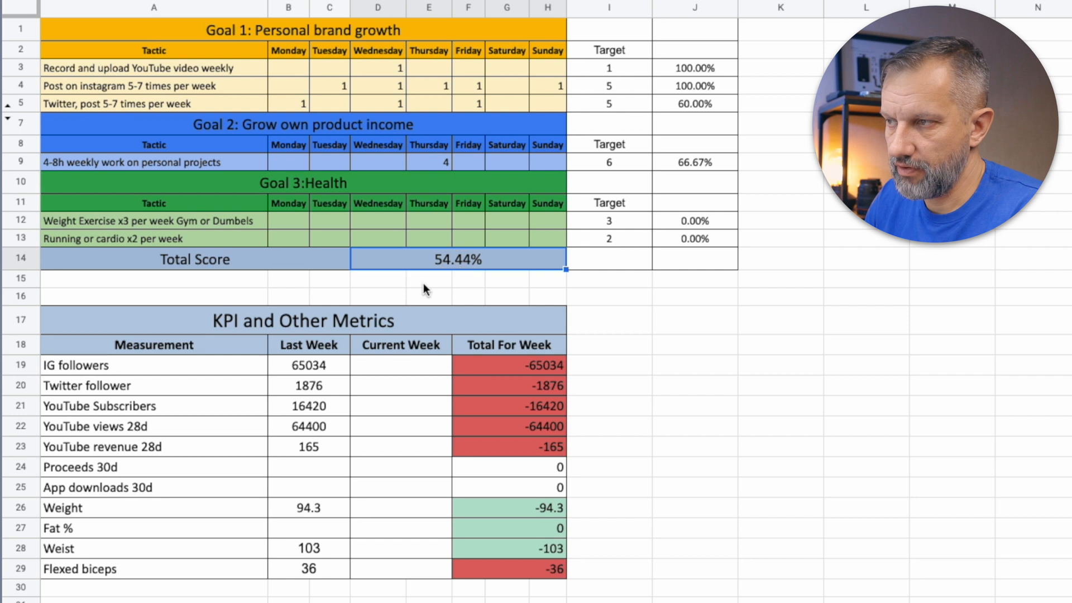
{"action": "left_click", "coordinate": [330, 220]}
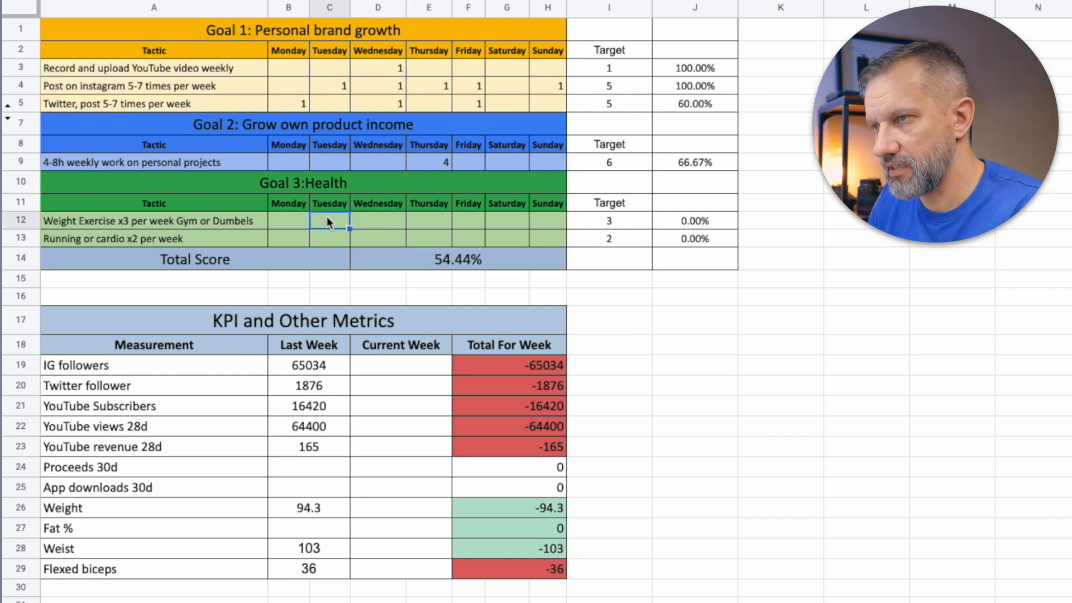
{"action": "type", "text": "1"}
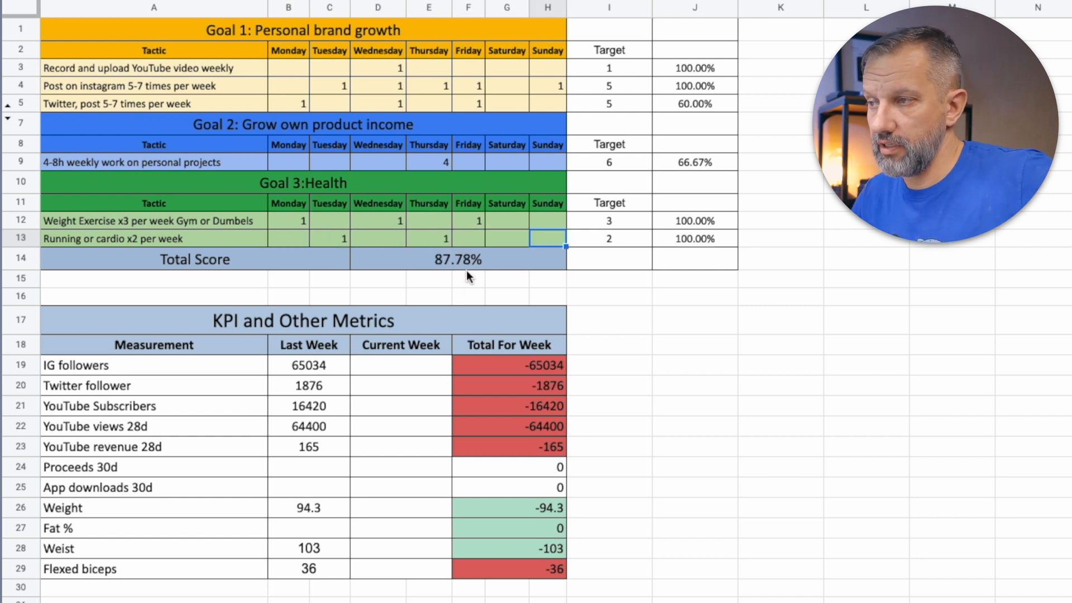
{"action": "mouse_move", "coordinate": [420, 255]}
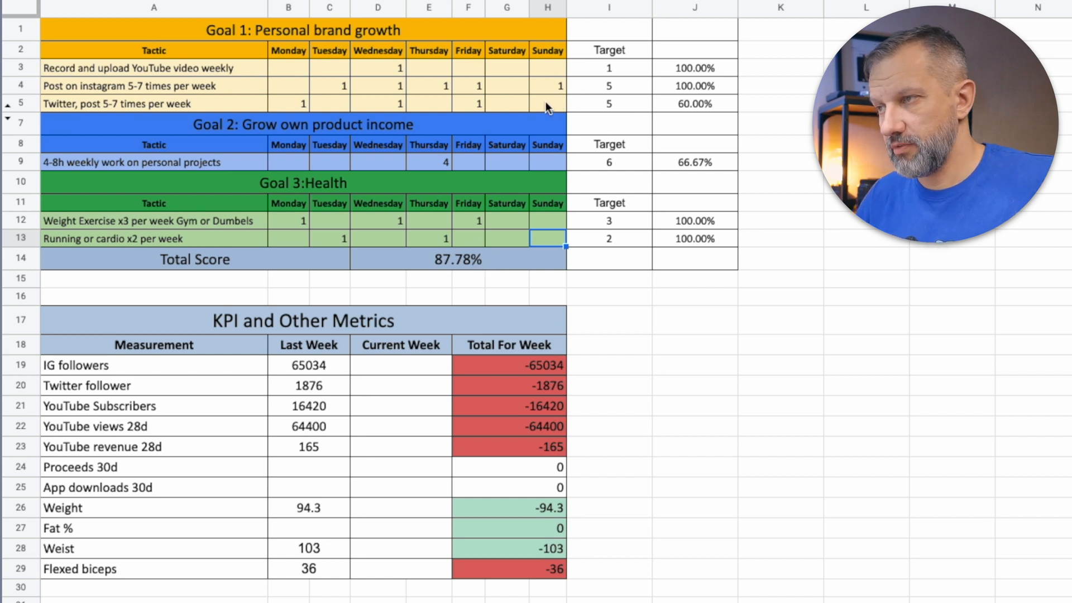
{"action": "type", "text": "1"}
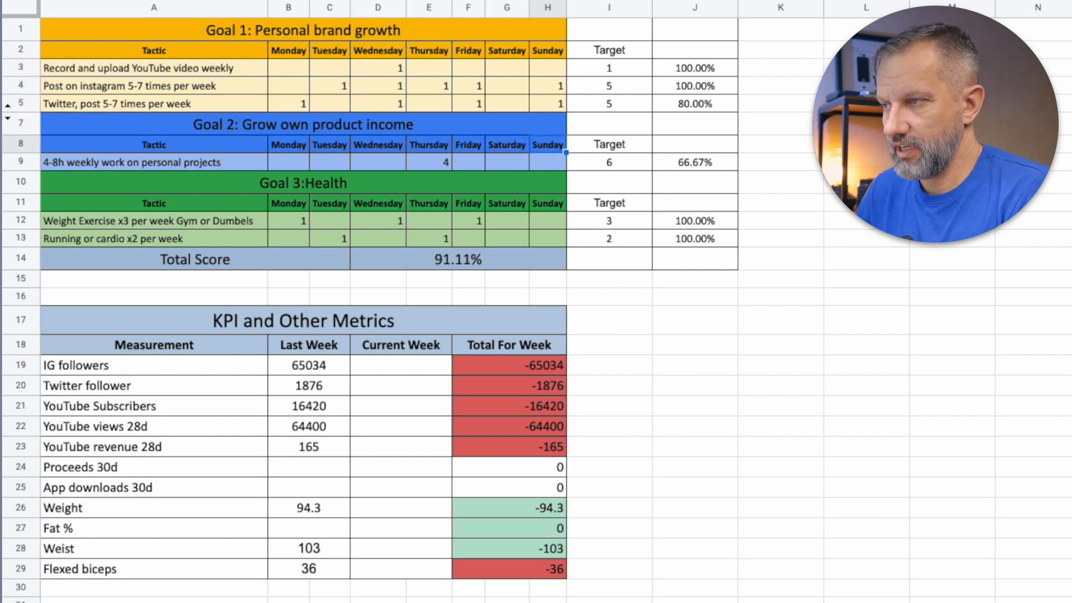
{"action": "left_click", "coordinate": [457, 260]}
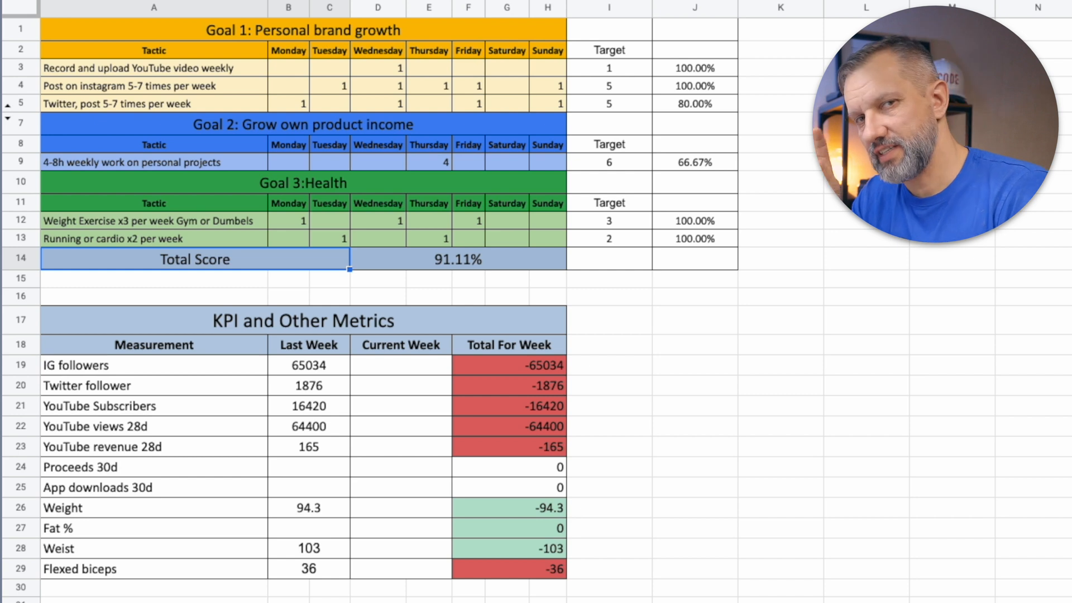
{"action": "left_click", "coordinate": [76, 364]}
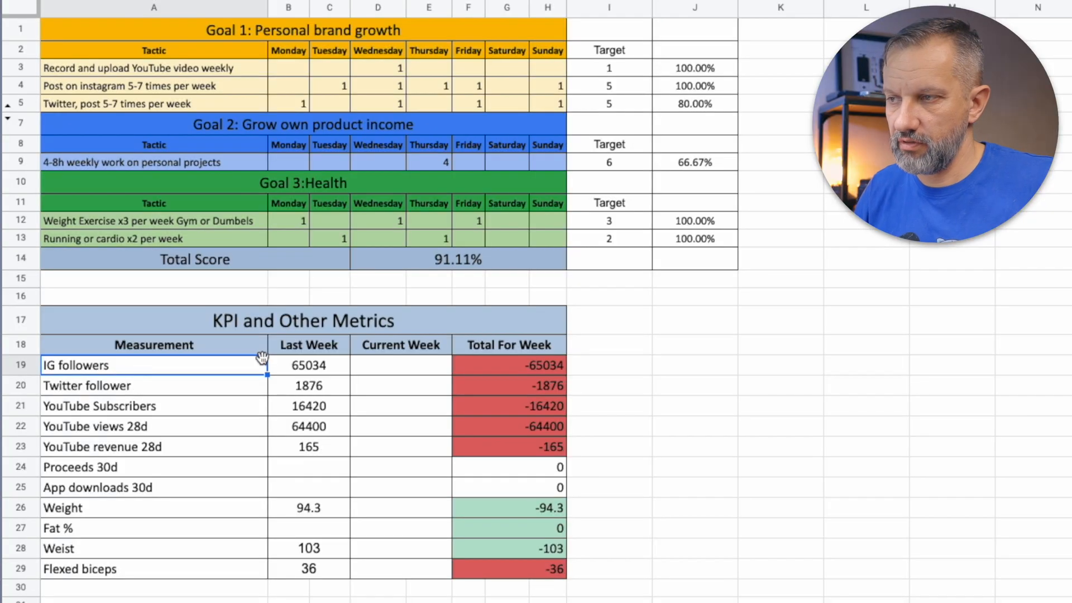
- Enter this week's IG followers (+100) and corrected Twitter followers (-2) in the metrics table
{"action": "left_click", "coordinate": [308, 364]}
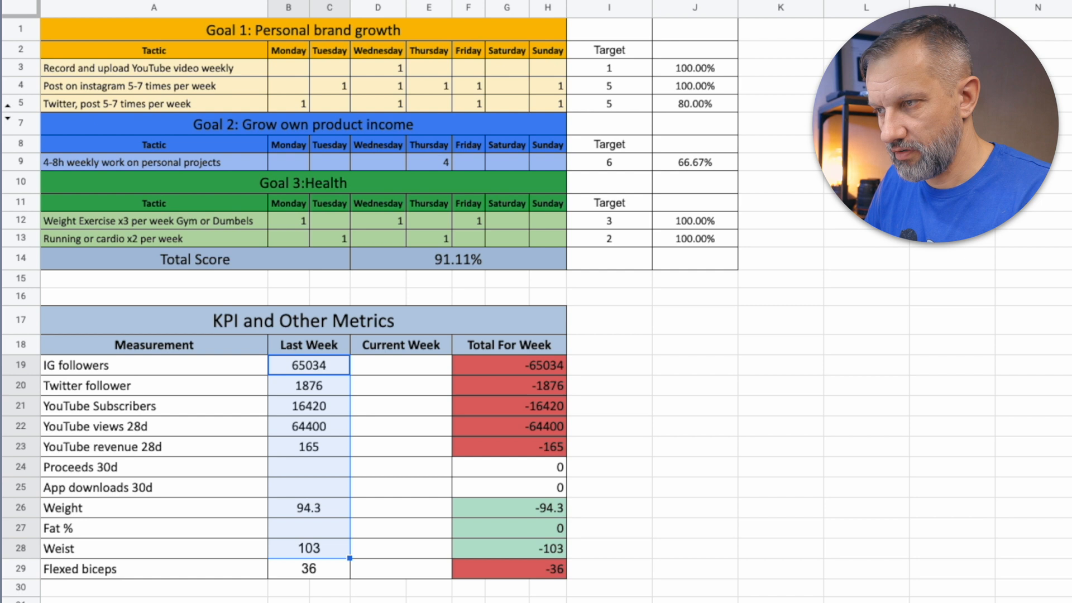
{"action": "left_click", "coordinate": [400, 364]}
{"action": "type", "text": "65134"}
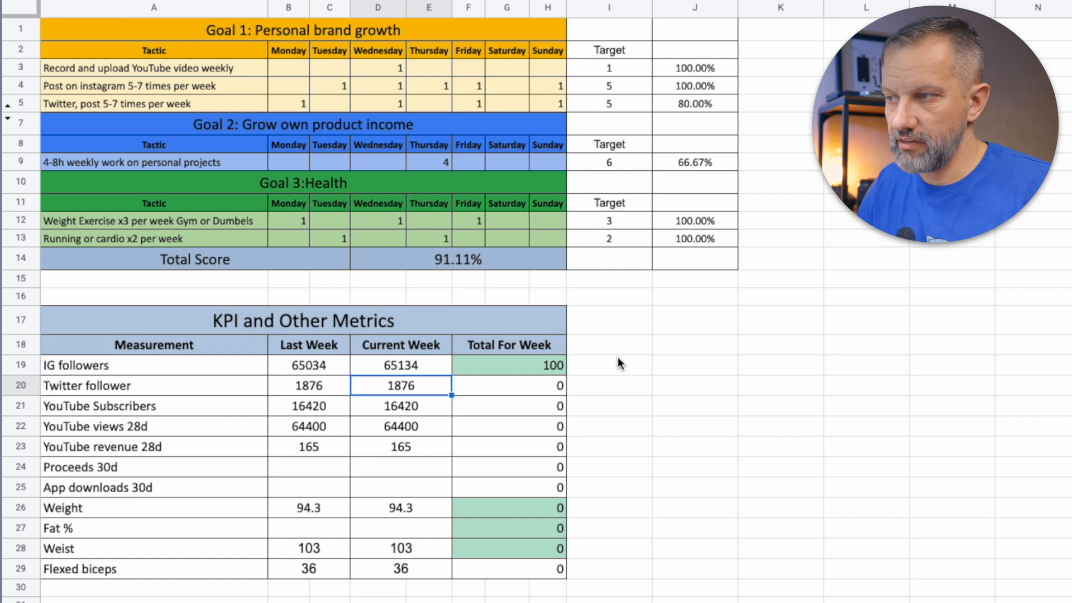
{"action": "left_click", "coordinate": [509, 364]}
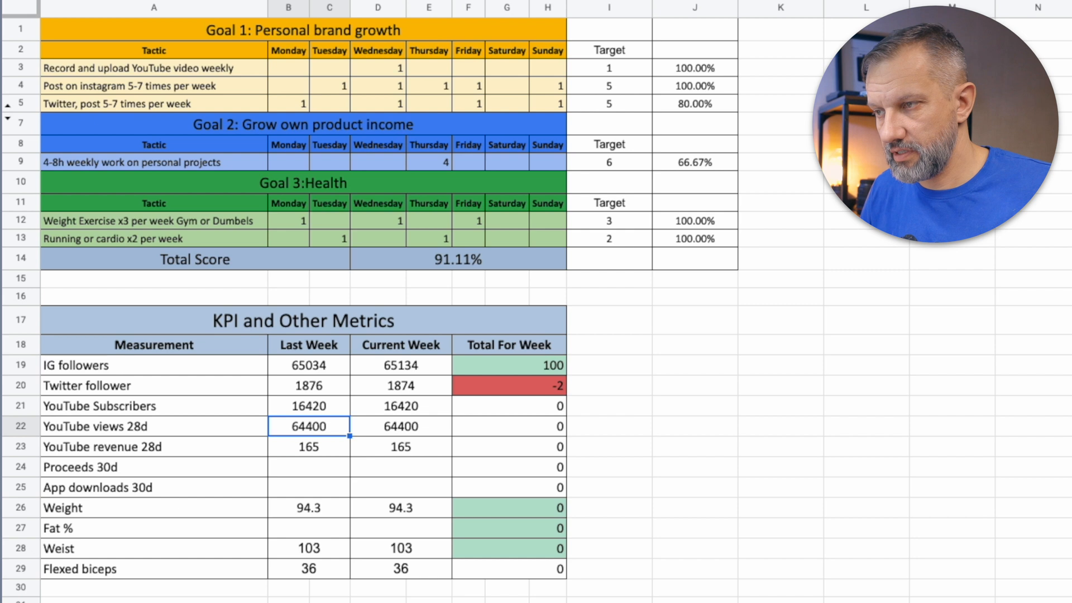
{"action": "left_click", "coordinate": [309, 447]}
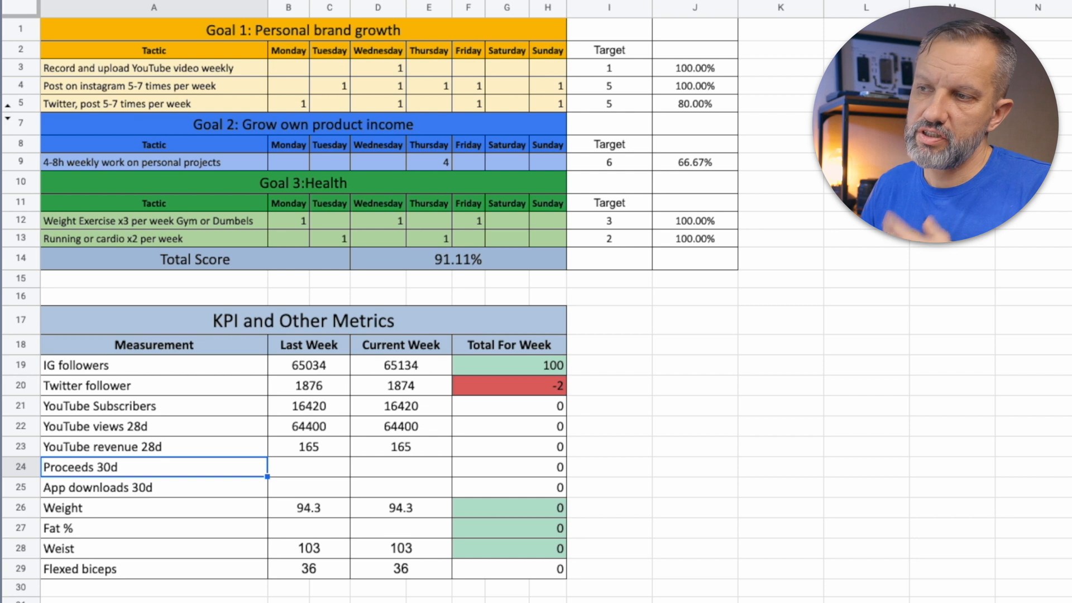
- Review the proceeds, weight, fat percentage and waist rows against last week's values
{"action": "left_click", "coordinate": [308, 467]}
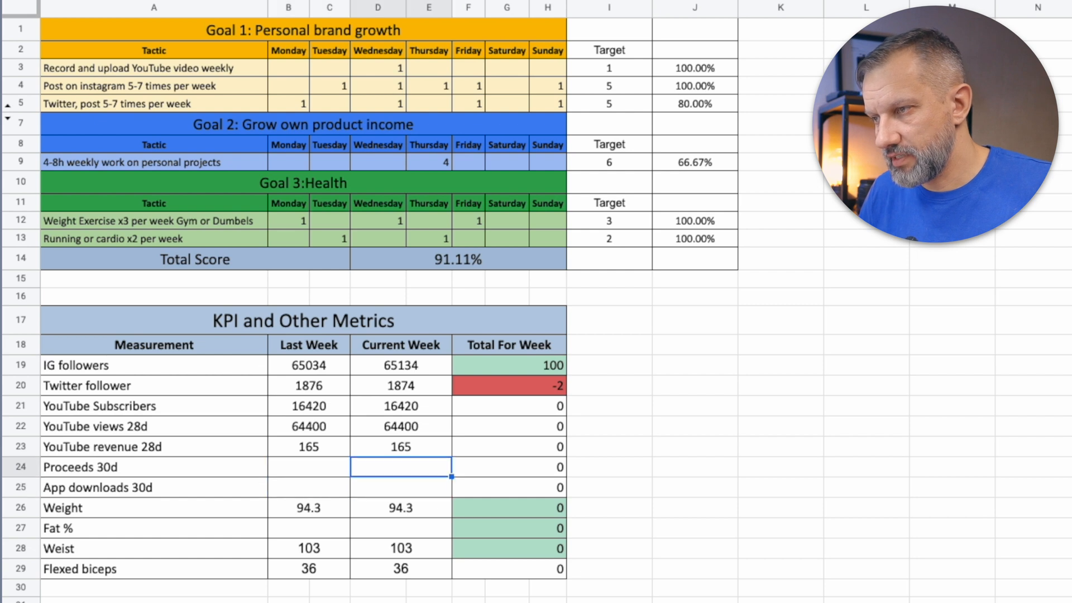
{"action": "left_click", "coordinate": [308, 467]}
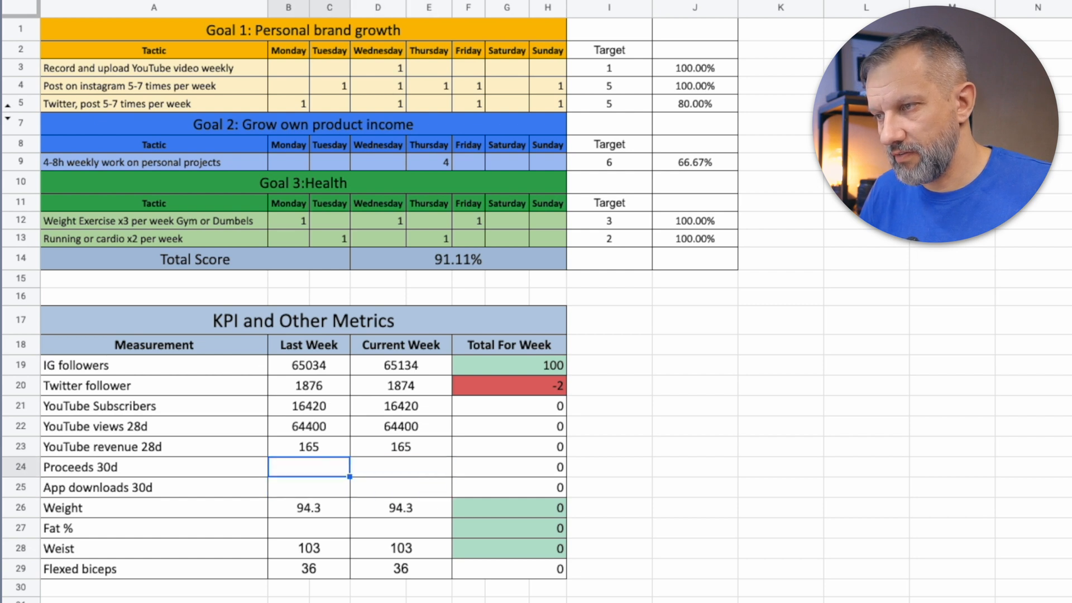
{"action": "left_click", "coordinate": [308, 507]}
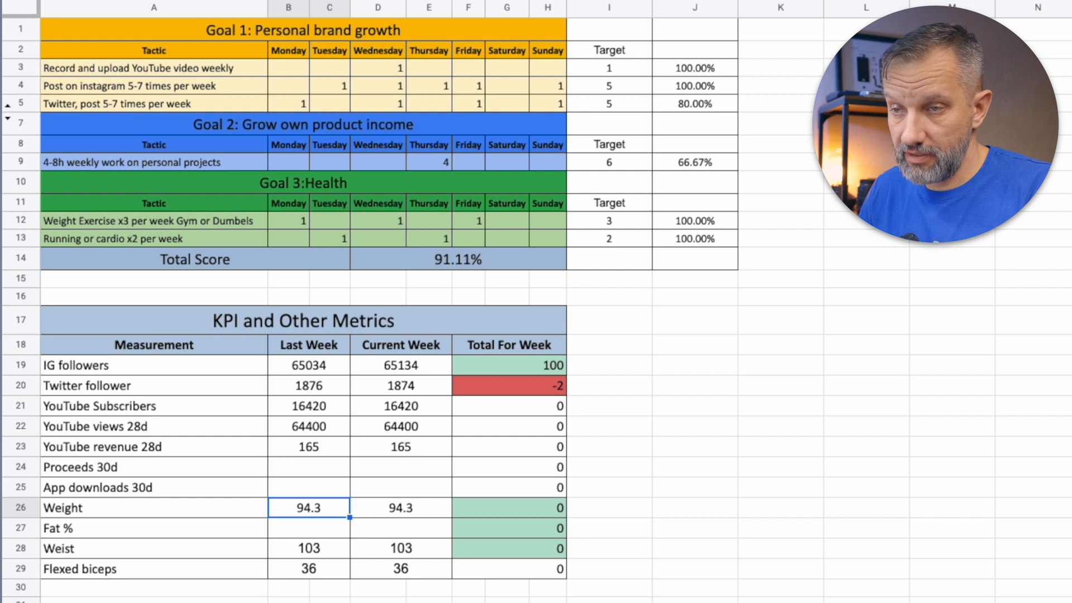
{"action": "left_click", "coordinate": [308, 528]}
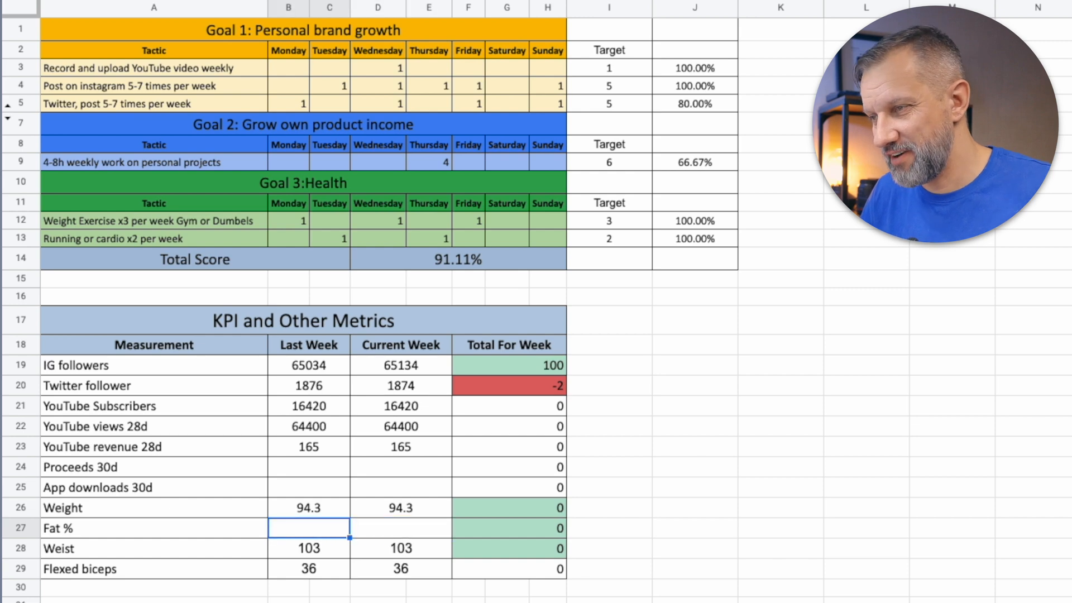
{"action": "left_click", "coordinate": [308, 547]}
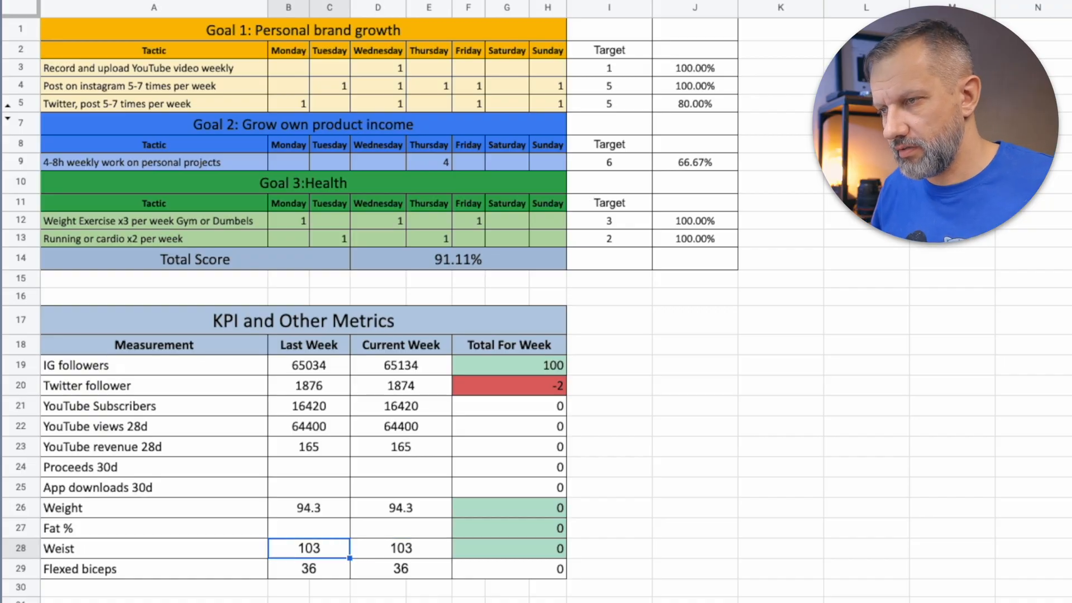
{"action": "left_click", "coordinate": [401, 568]}
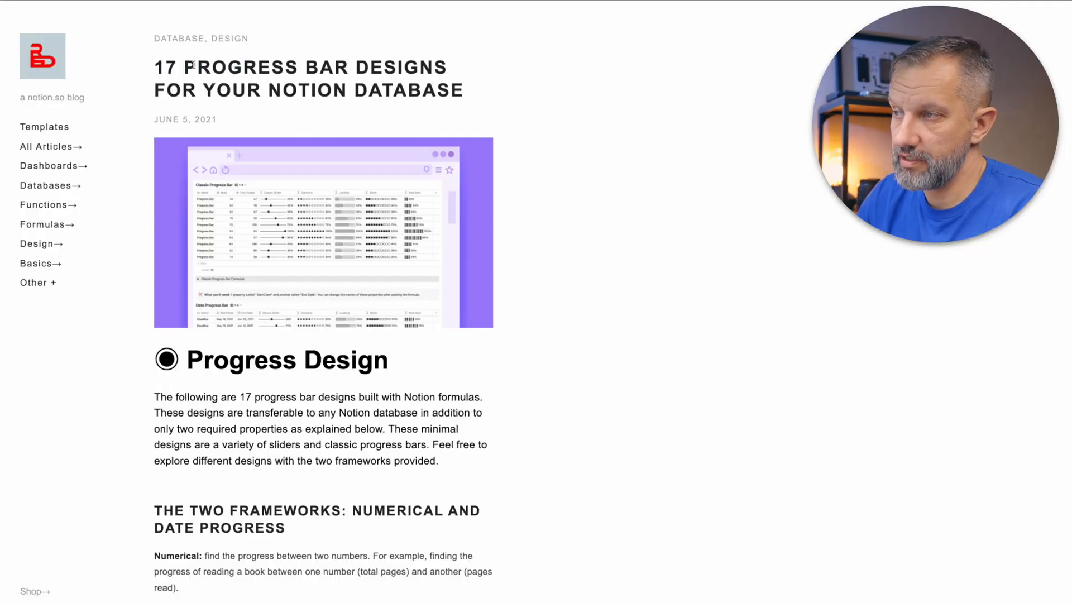
- Inspect the Progress (Percent) formula for YouTube videos in the Actions table and close it unchanged
{"action": "scroll", "scroll_direction": "down", "scroll_amount": 3}
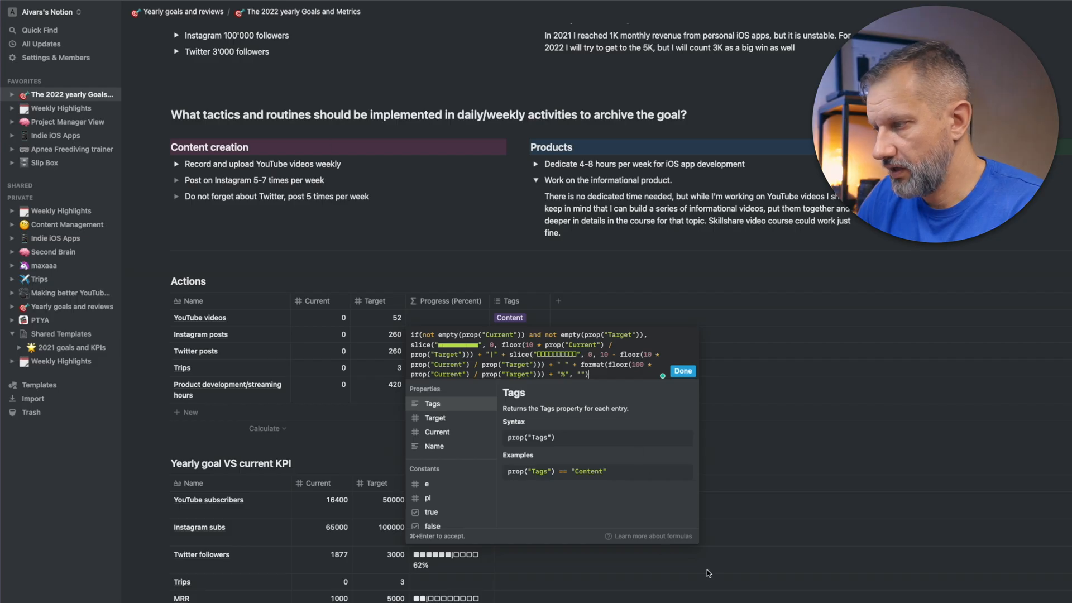
{"action": "left_click", "coordinate": [682, 370]}
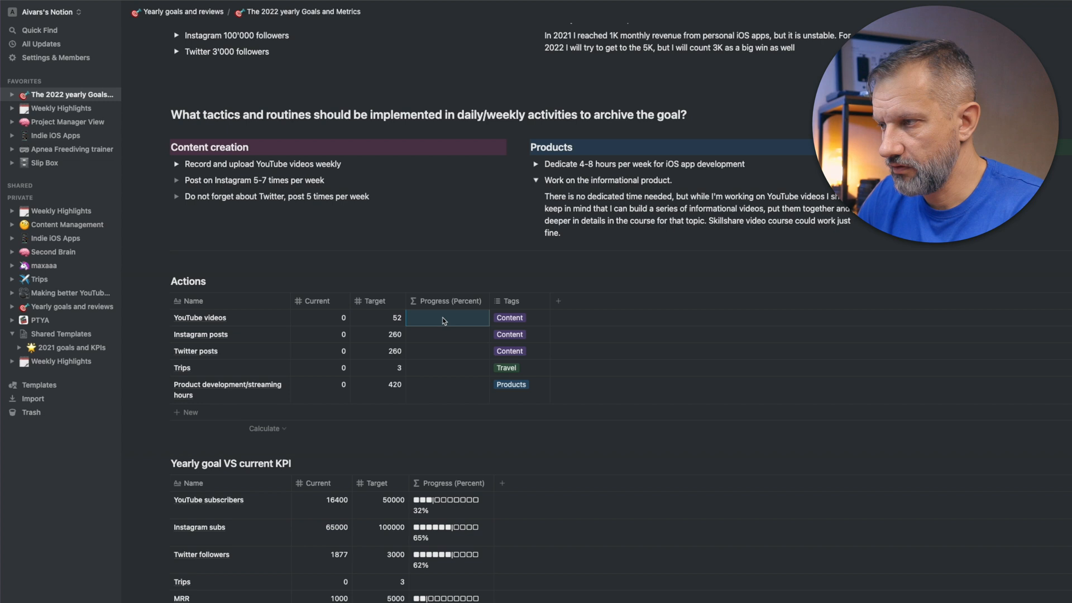
{"action": "left_click", "coordinate": [446, 317]}
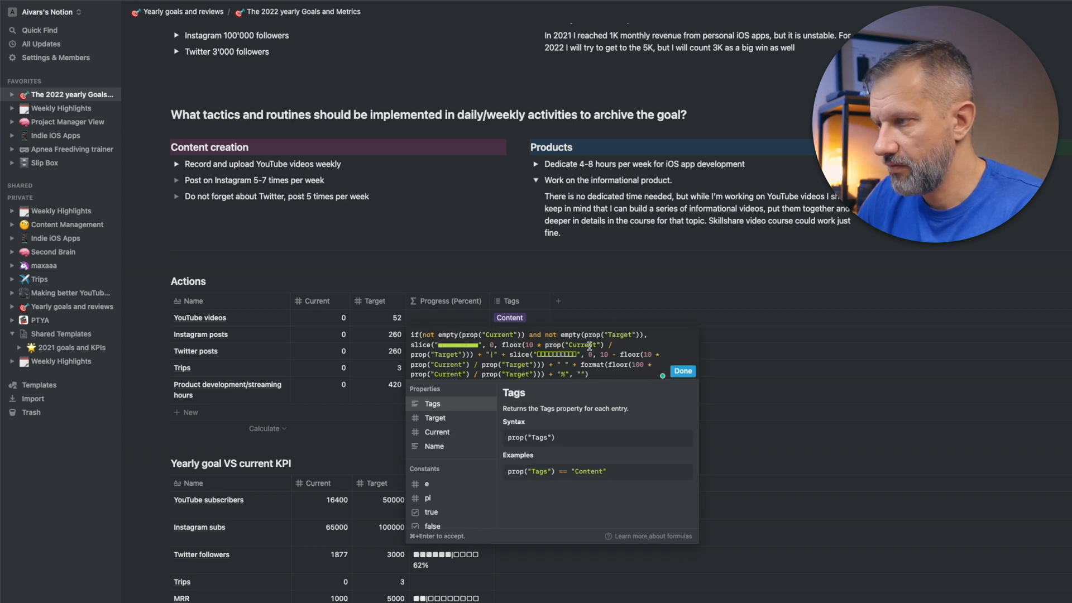
{"action": "mouse_move", "coordinate": [380, 300]}
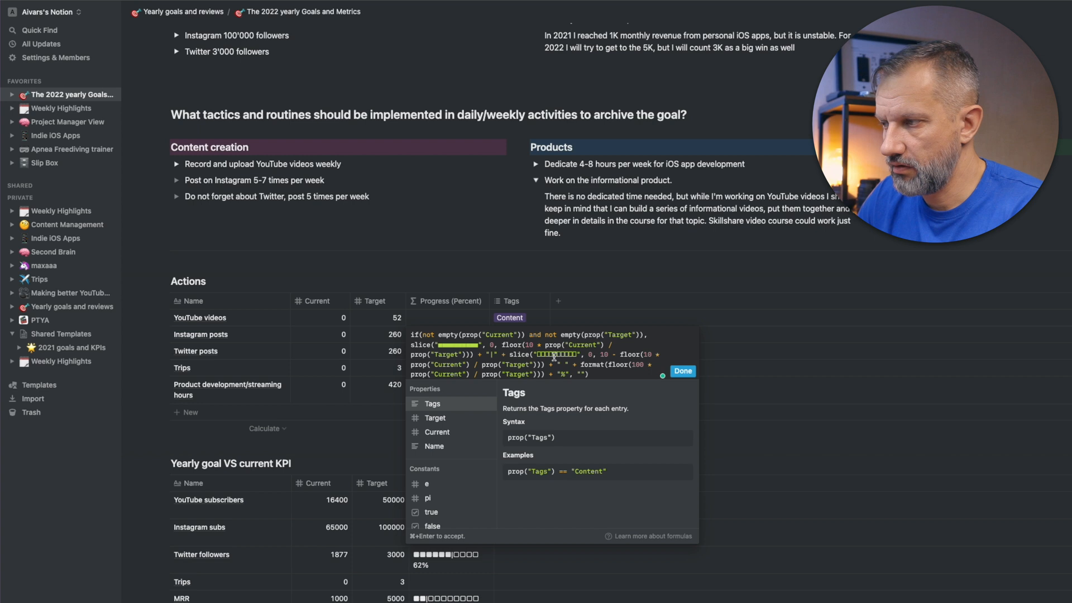
{"action": "left_click", "coordinate": [681, 371]}
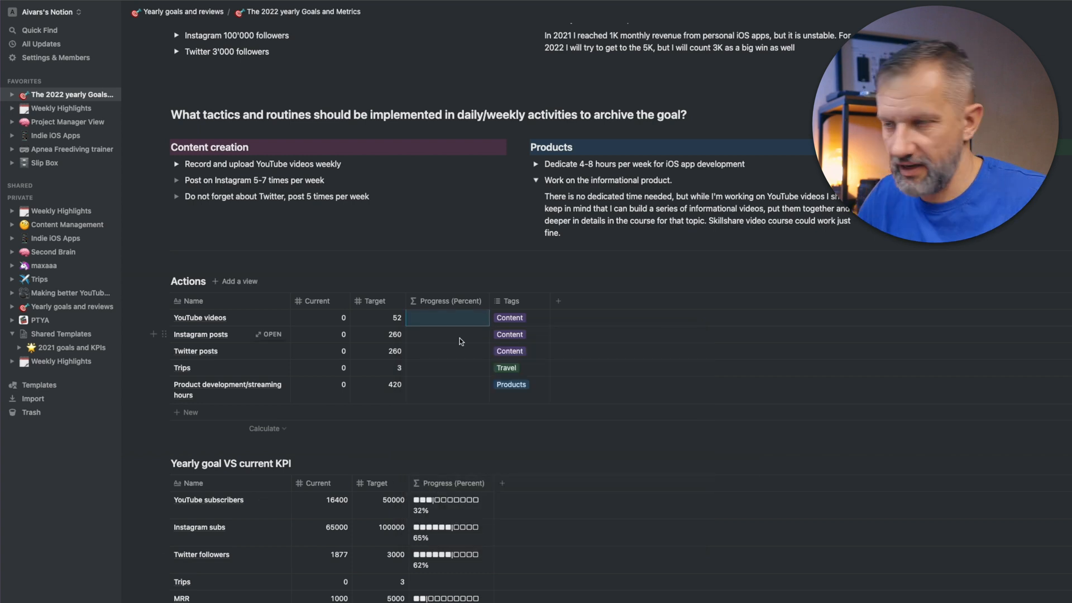